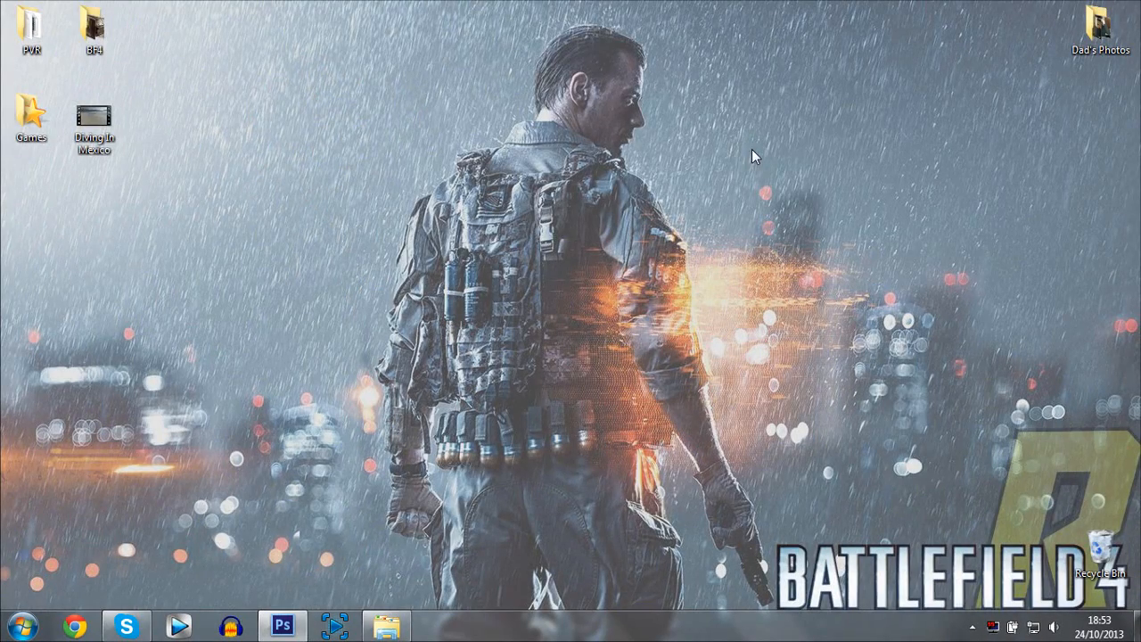
mouse_move(295, 595)
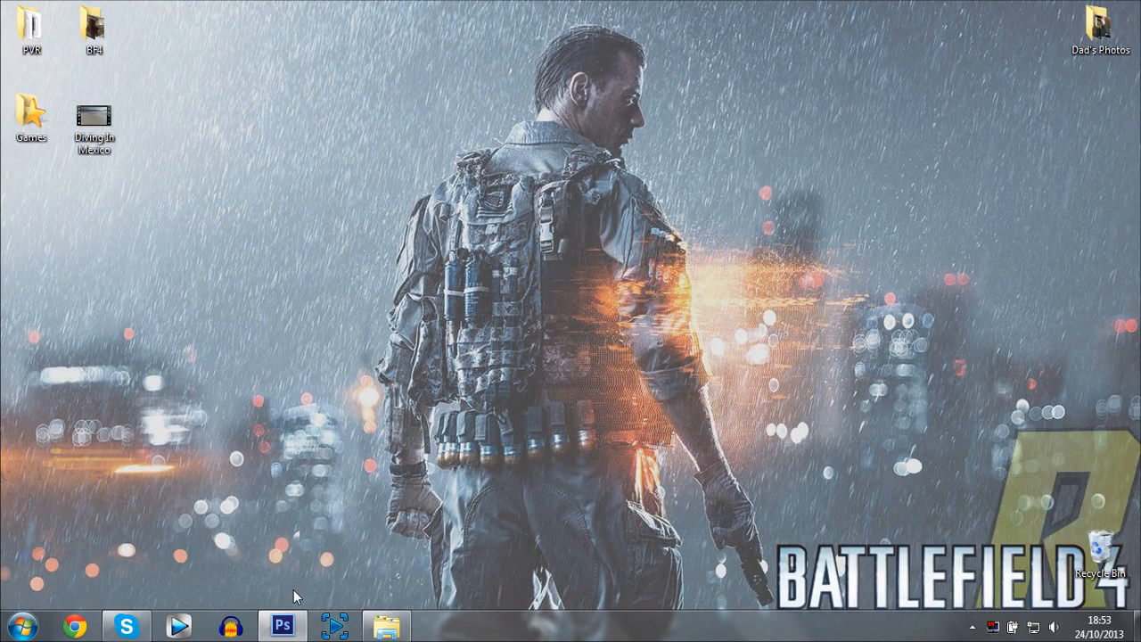
Return to the glowing text document and show its Inner Glow settings: pale yellow, 59% opacity, 5 px.
left_click(284, 624)
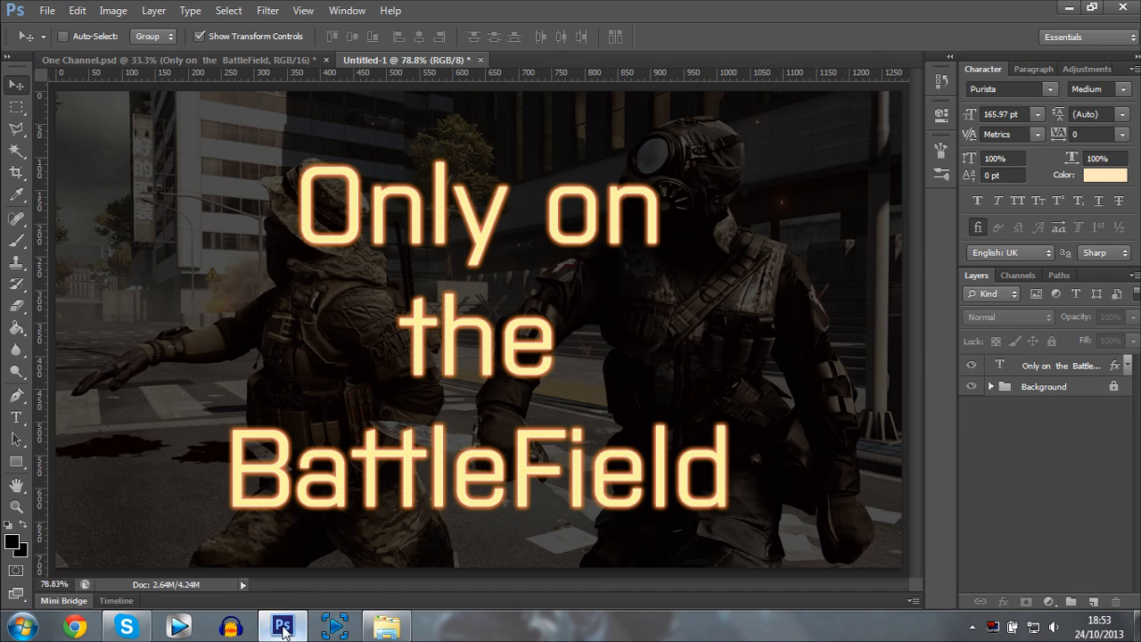
mouse_move(373, 336)
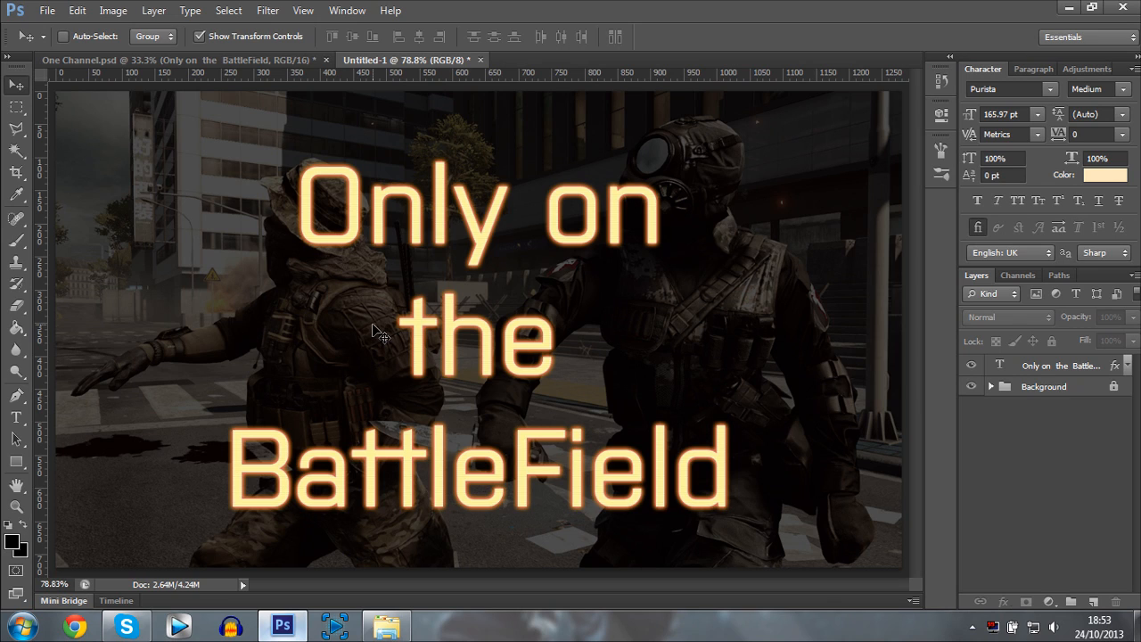
mouse_move(462, 248)
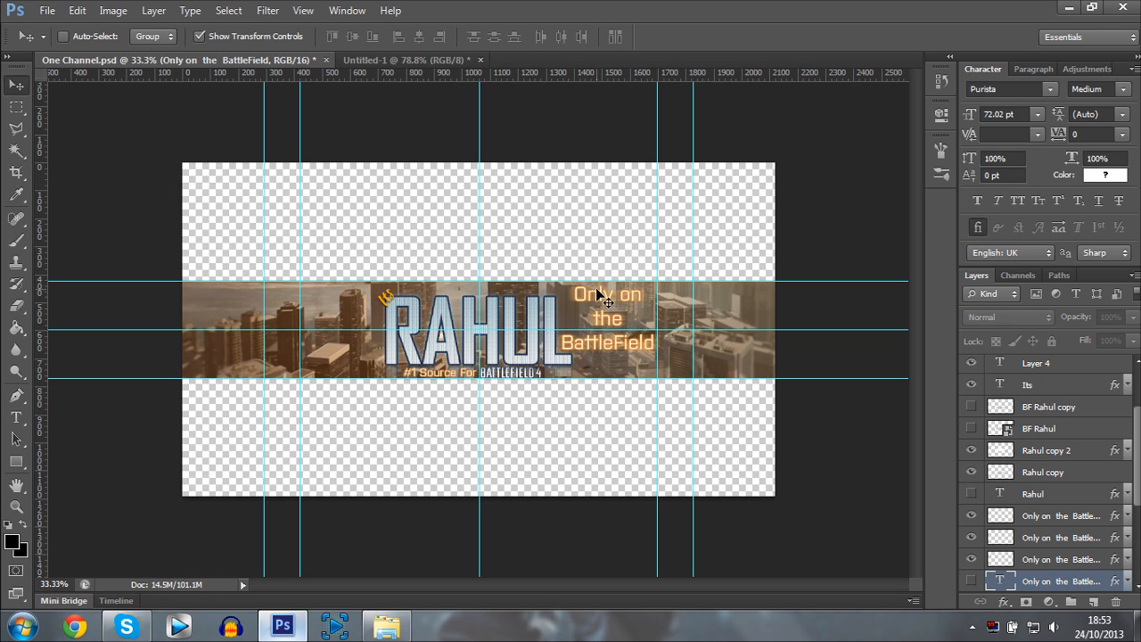
left_click(415, 60)
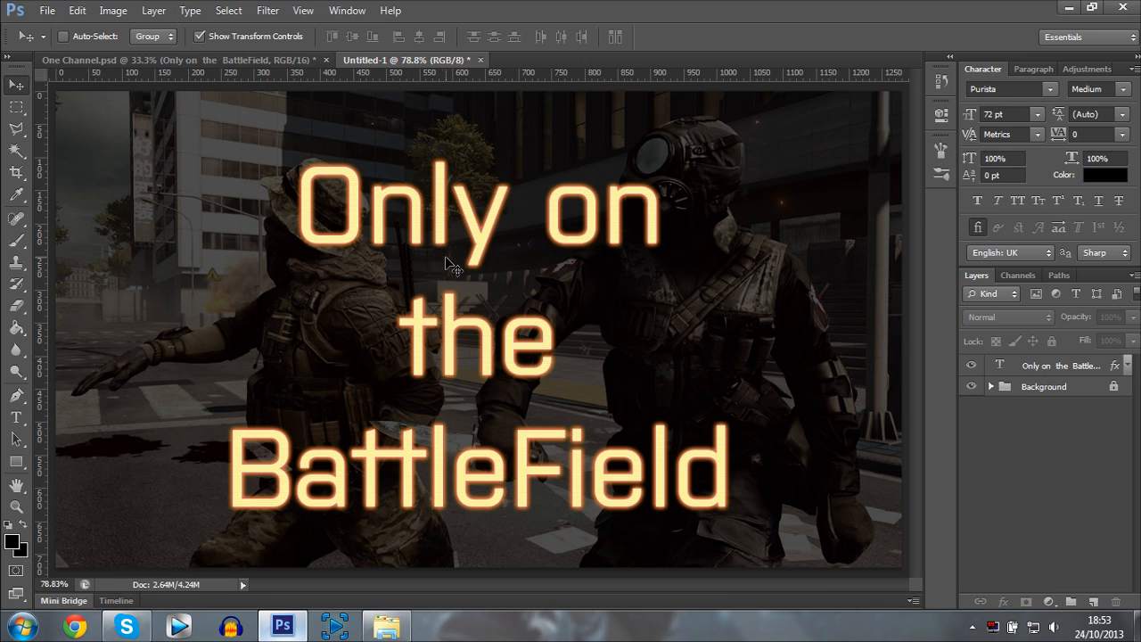
mouse_move(294, 268)
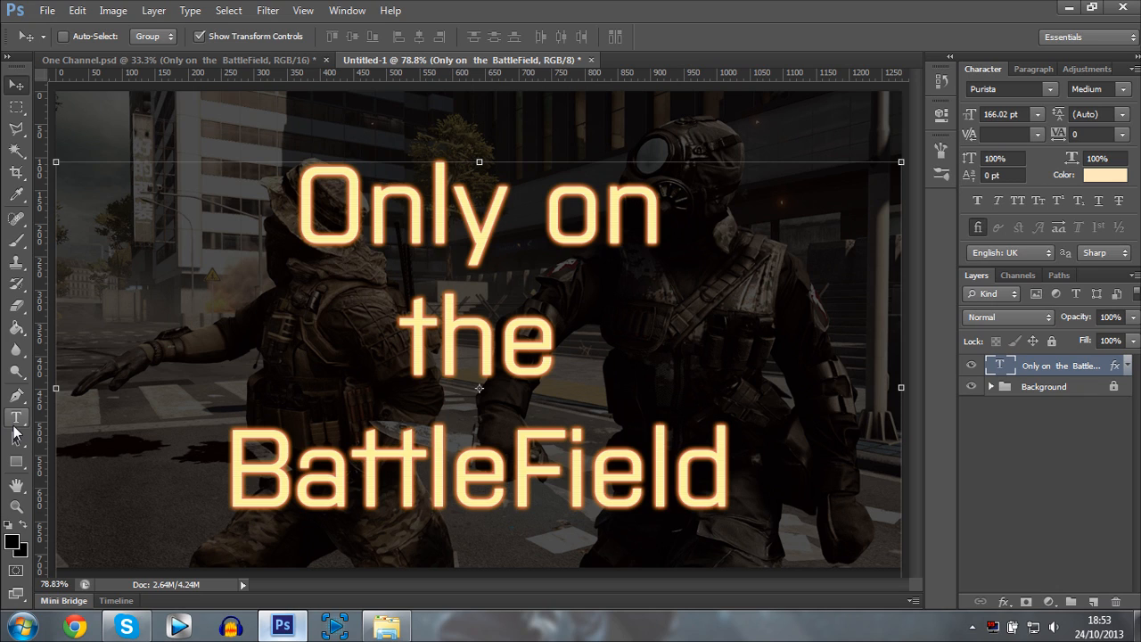
mouse_move(15, 433)
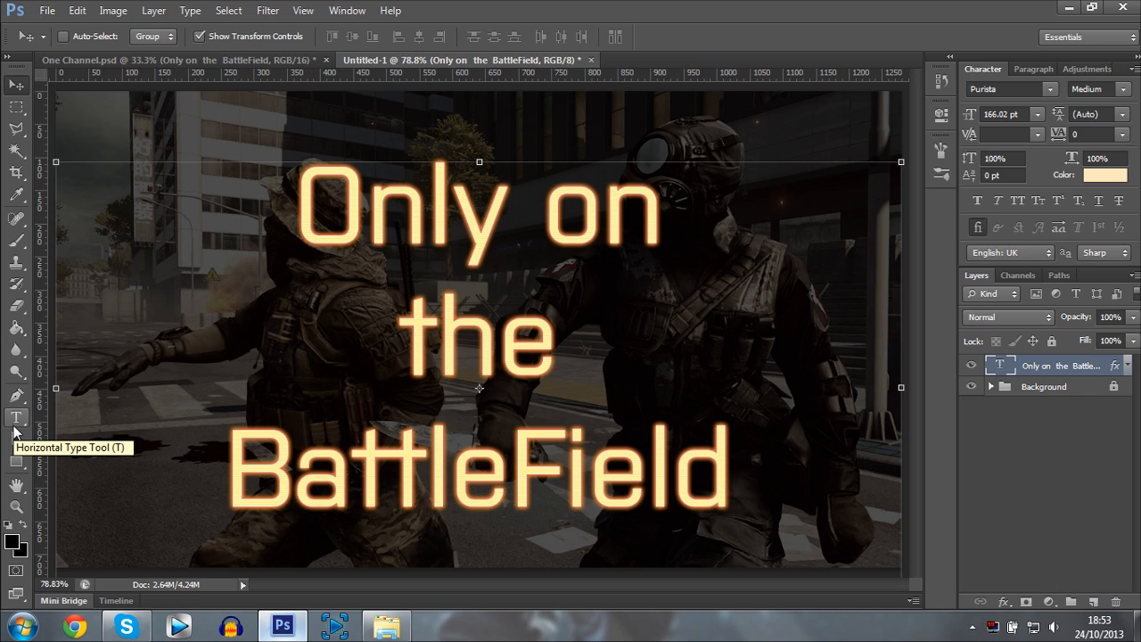
mouse_move(27, 422)
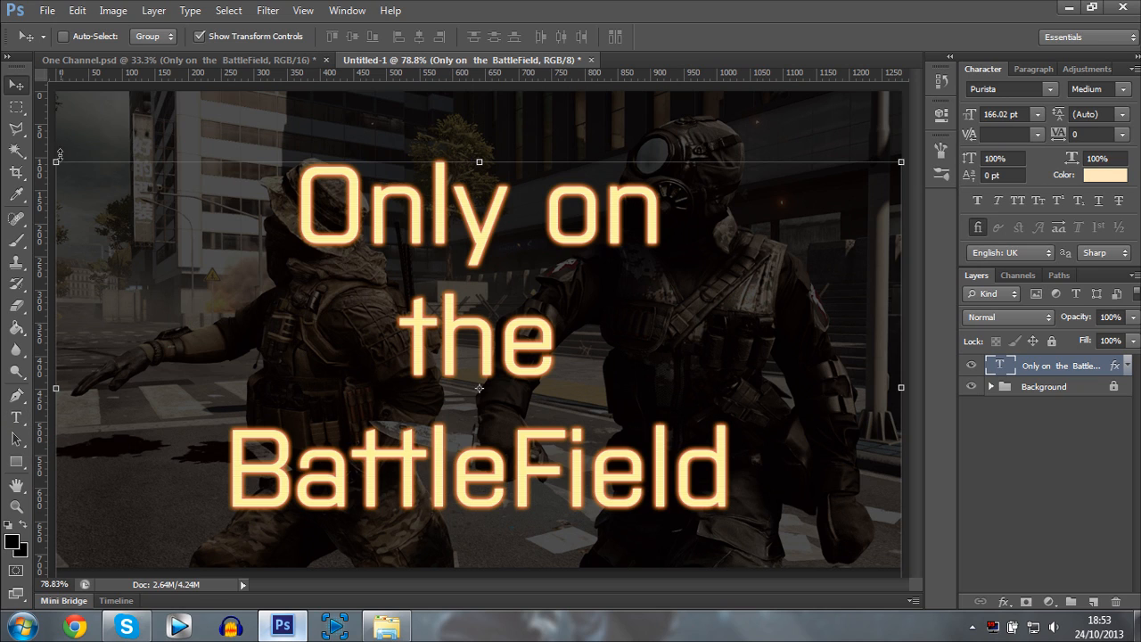
mouse_move(636, 330)
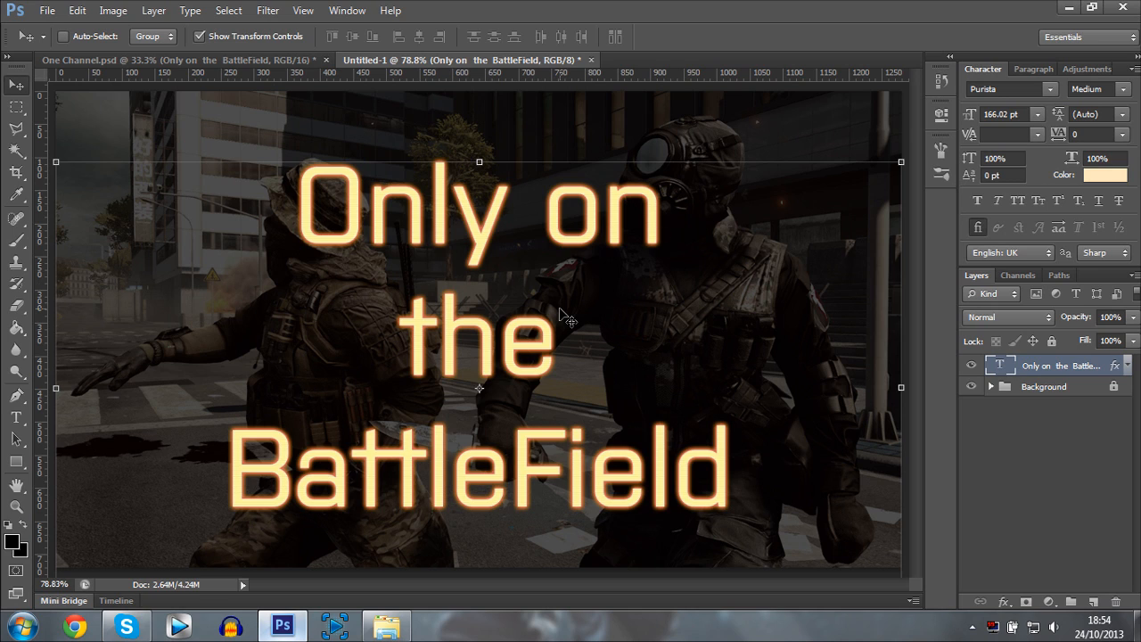
mouse_move(337, 197)
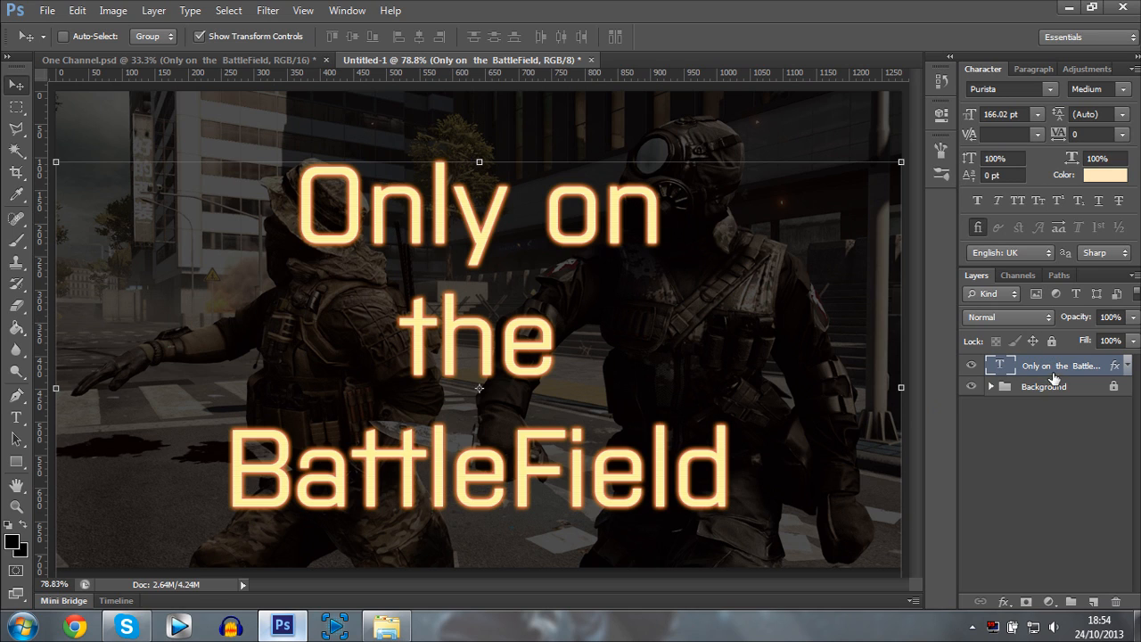
right_click(1057, 366)
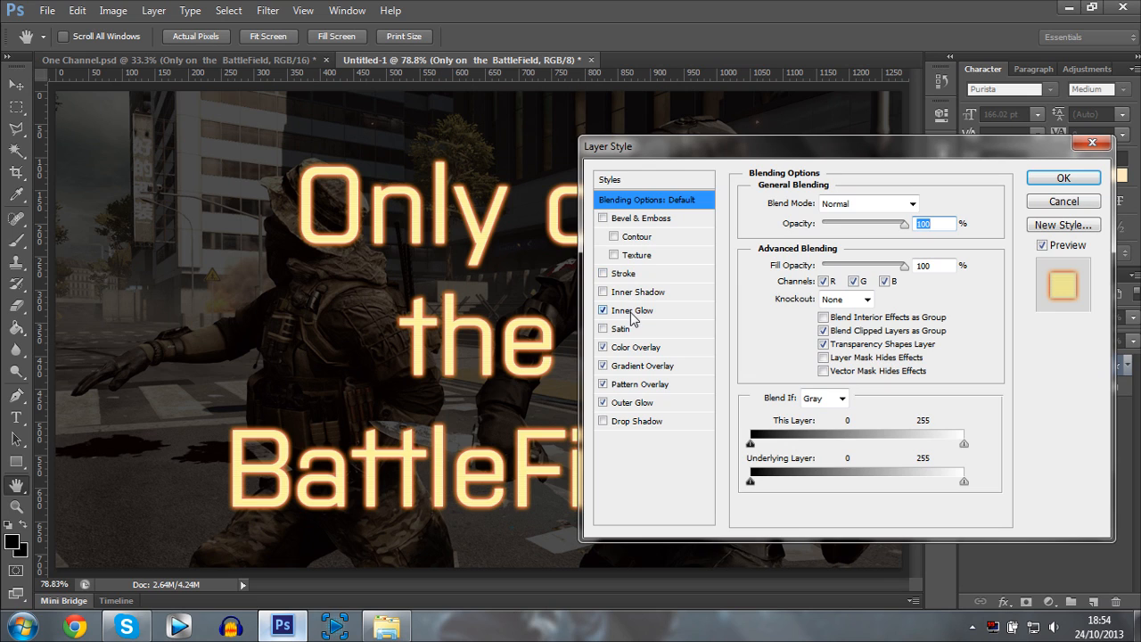
left_click(633, 310)
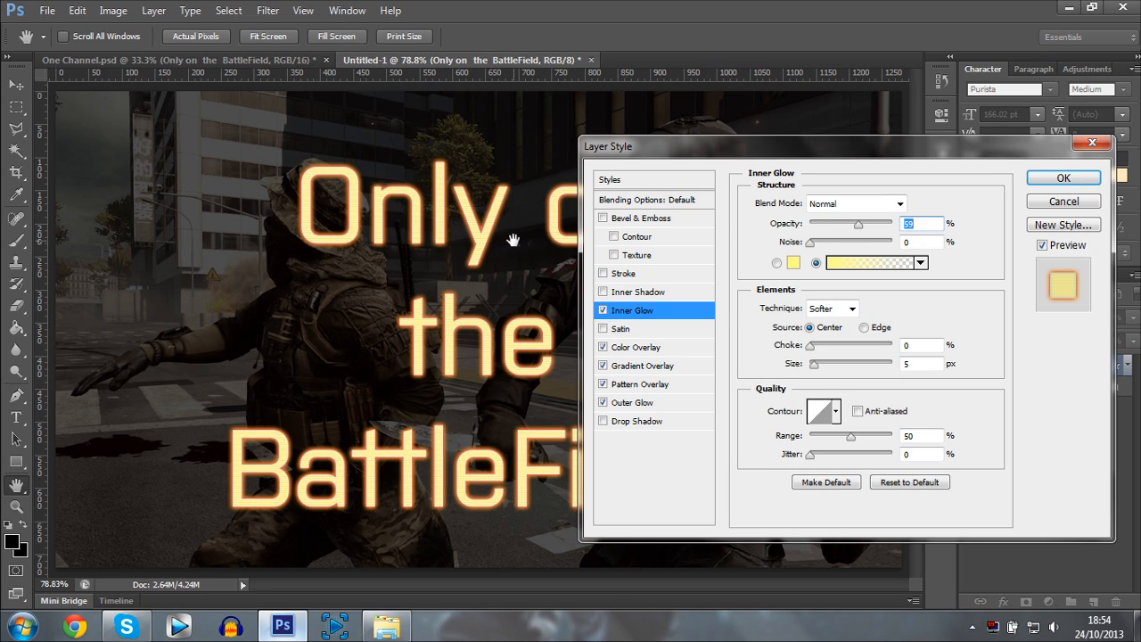
left_click(815, 262)
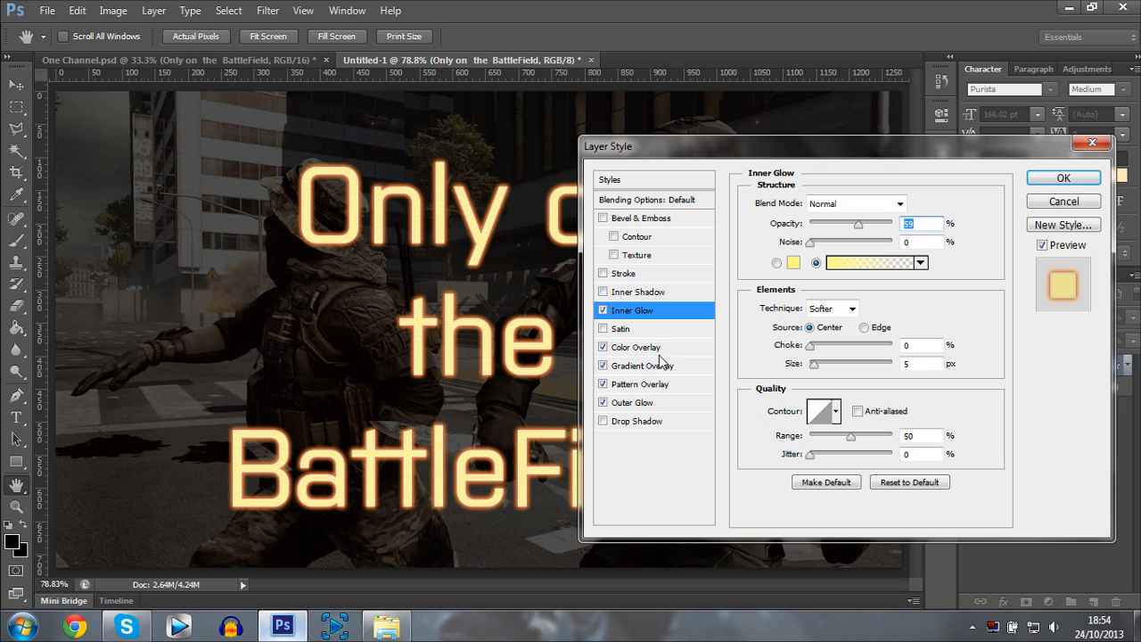
mouse_move(629, 310)
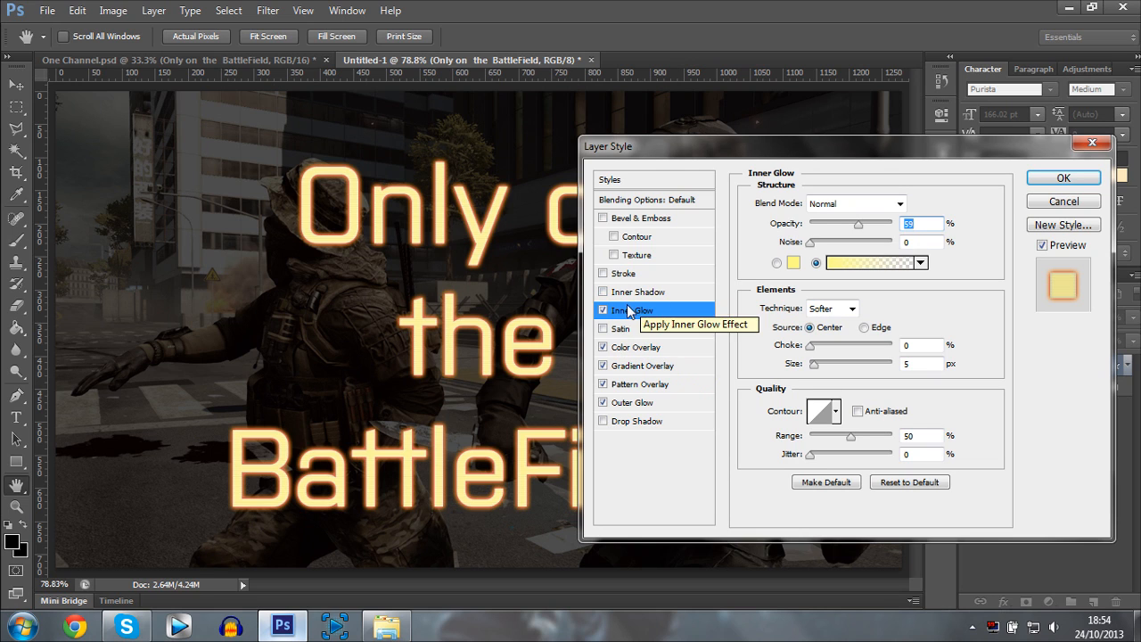
Inspect the inner glow gradient's starting colour stop and confirm it unchanged.
left_click(869, 262)
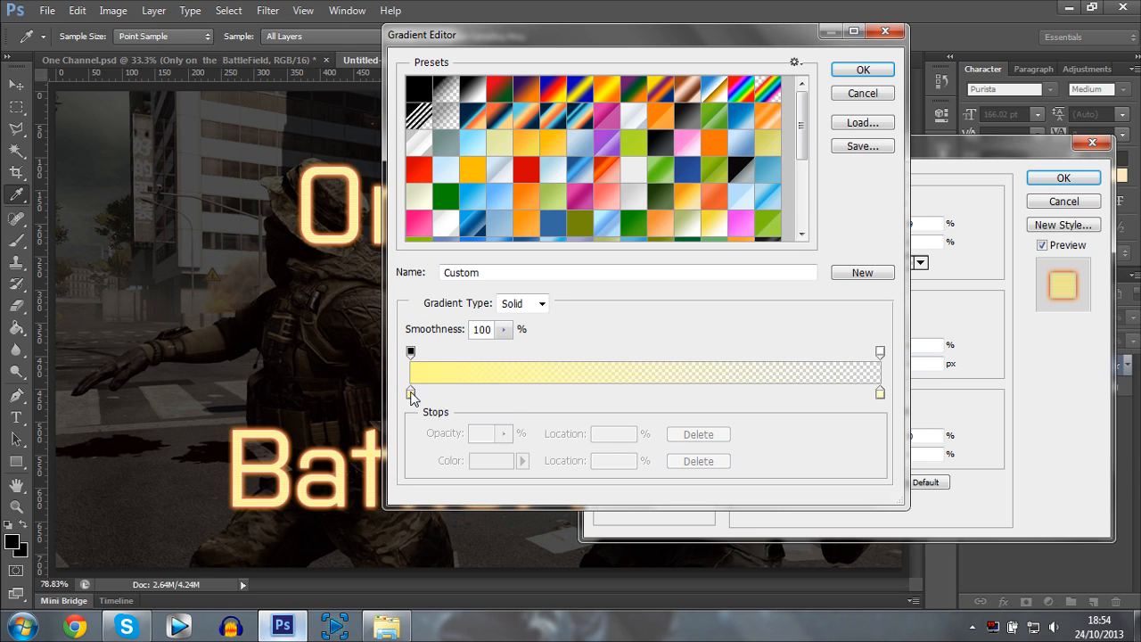
left_click(410, 392)
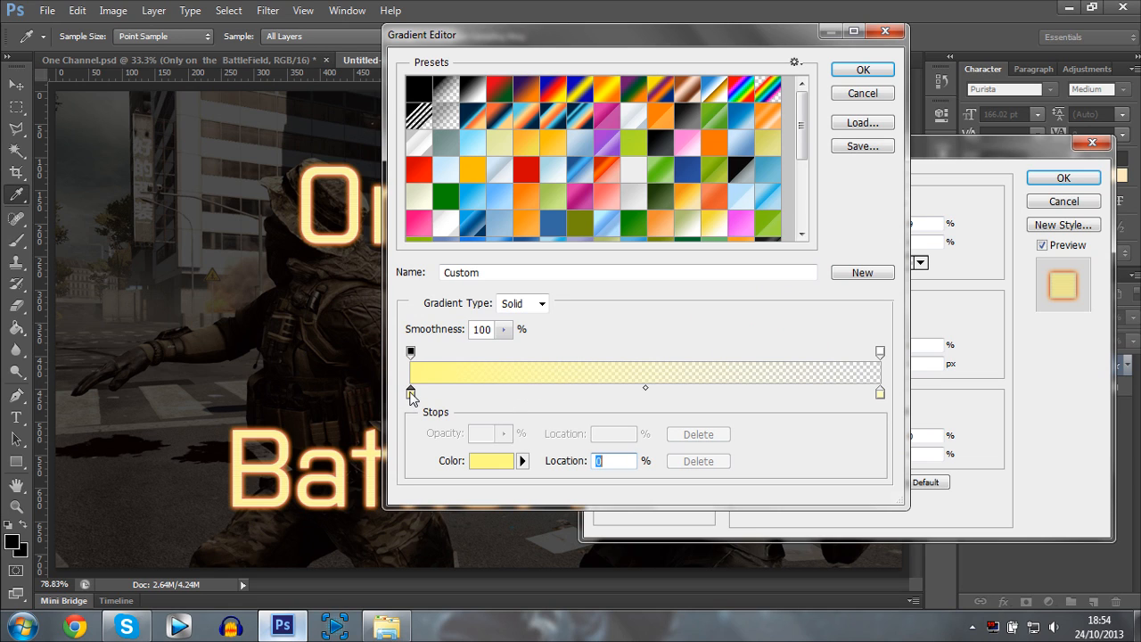
left_click(491, 461)
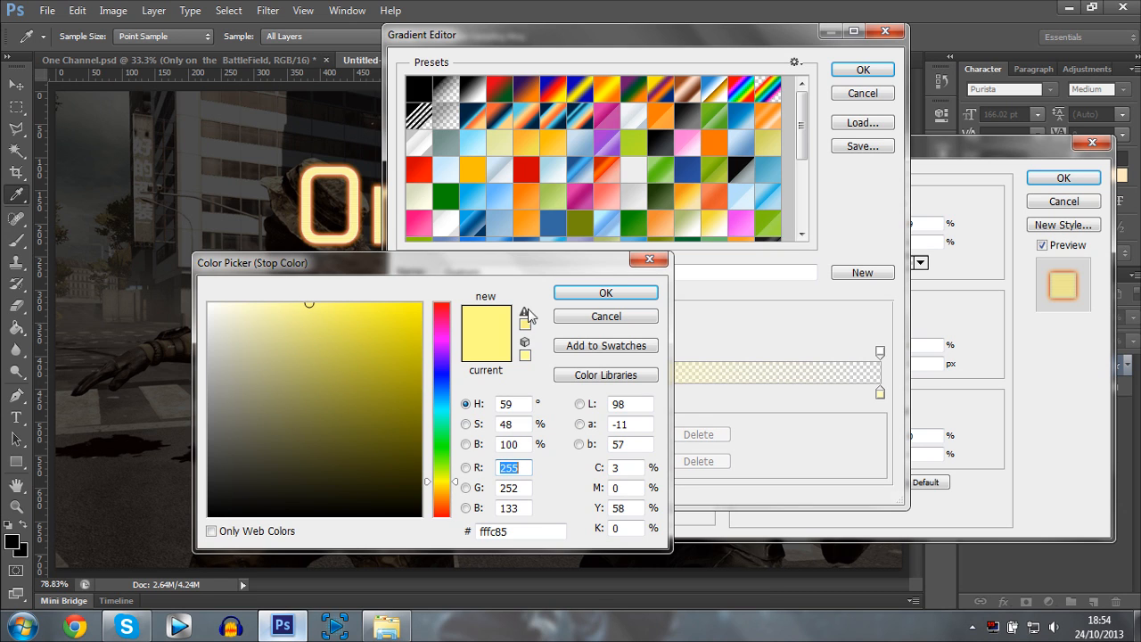
left_click(606, 293)
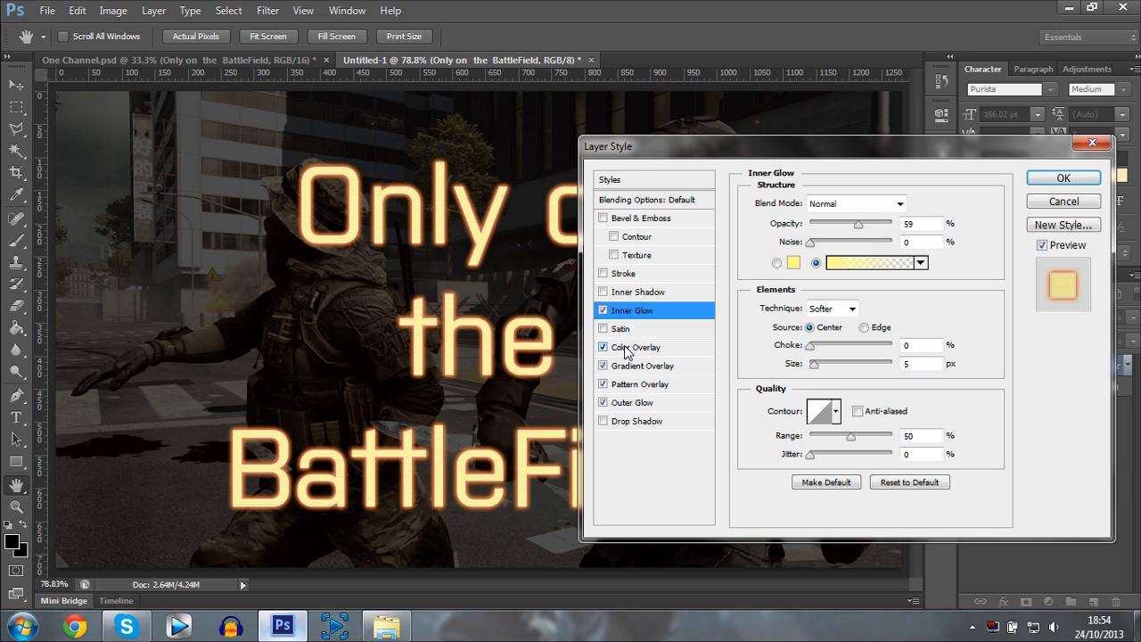
Show the Color Overlay (pale cream, 19% opacity, Normal), toggling it off and on to compare.
left_click(638, 347)
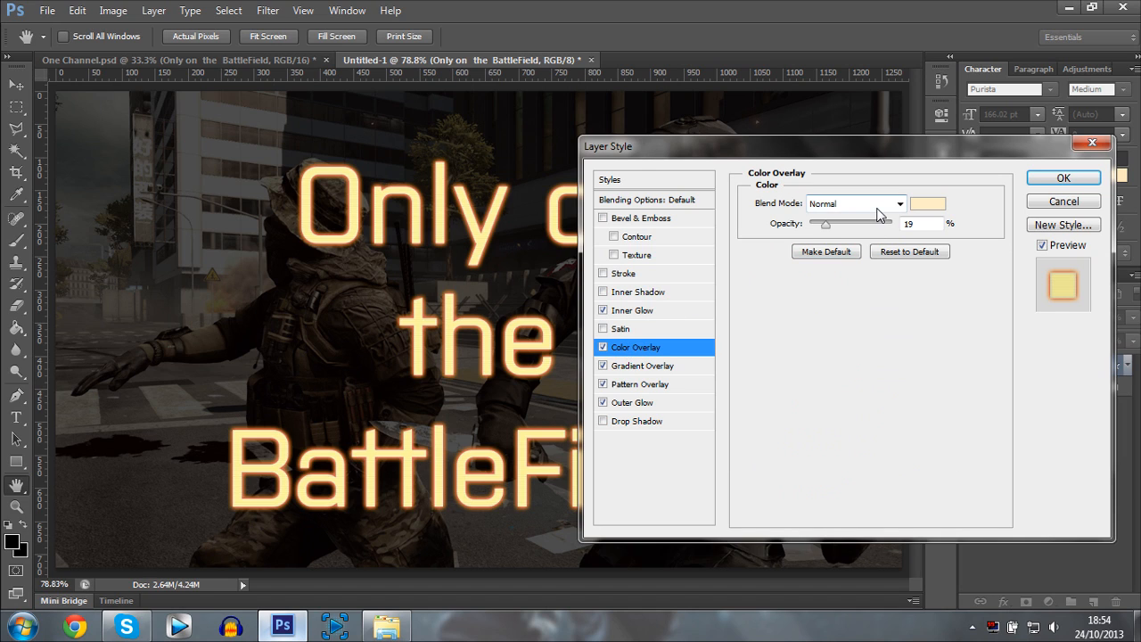
left_click(602, 347)
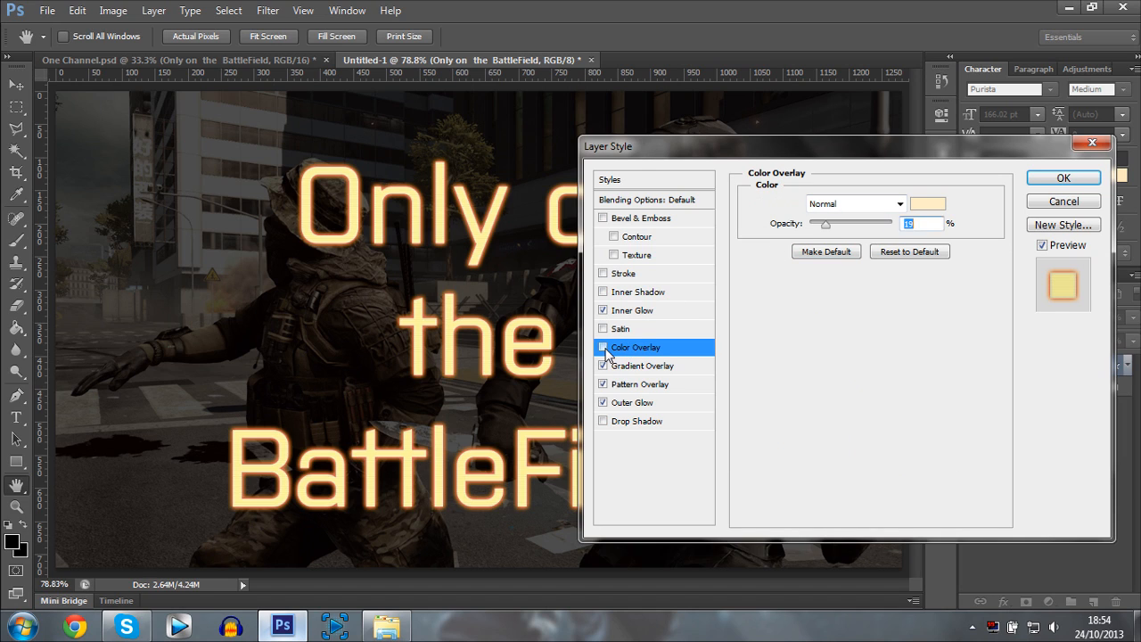
left_click(602, 346)
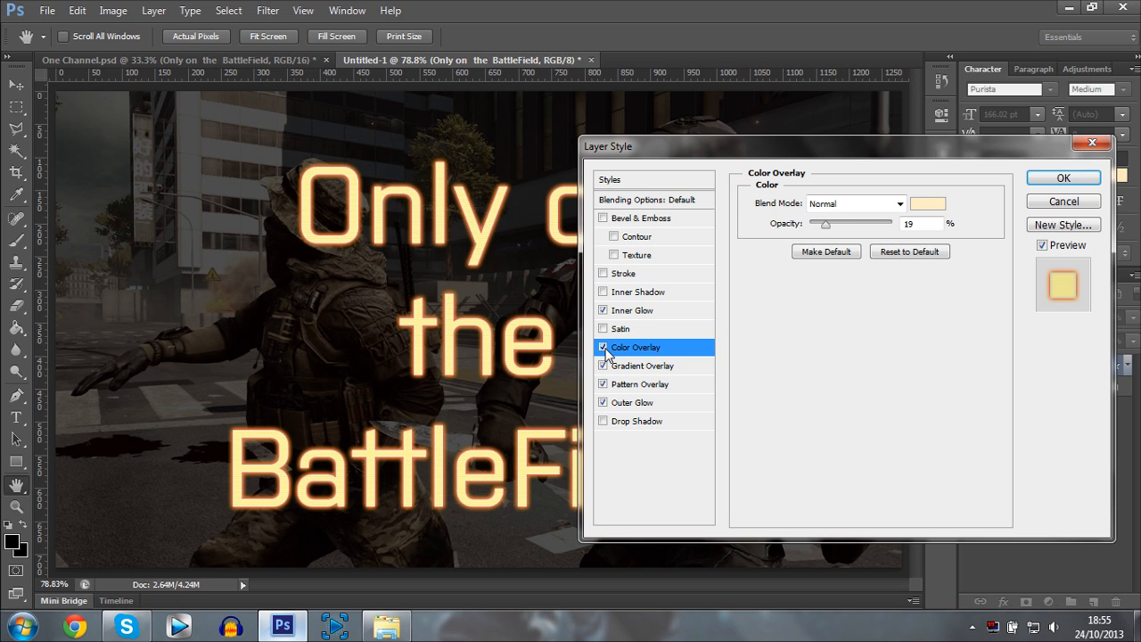
mouse_move(361, 449)
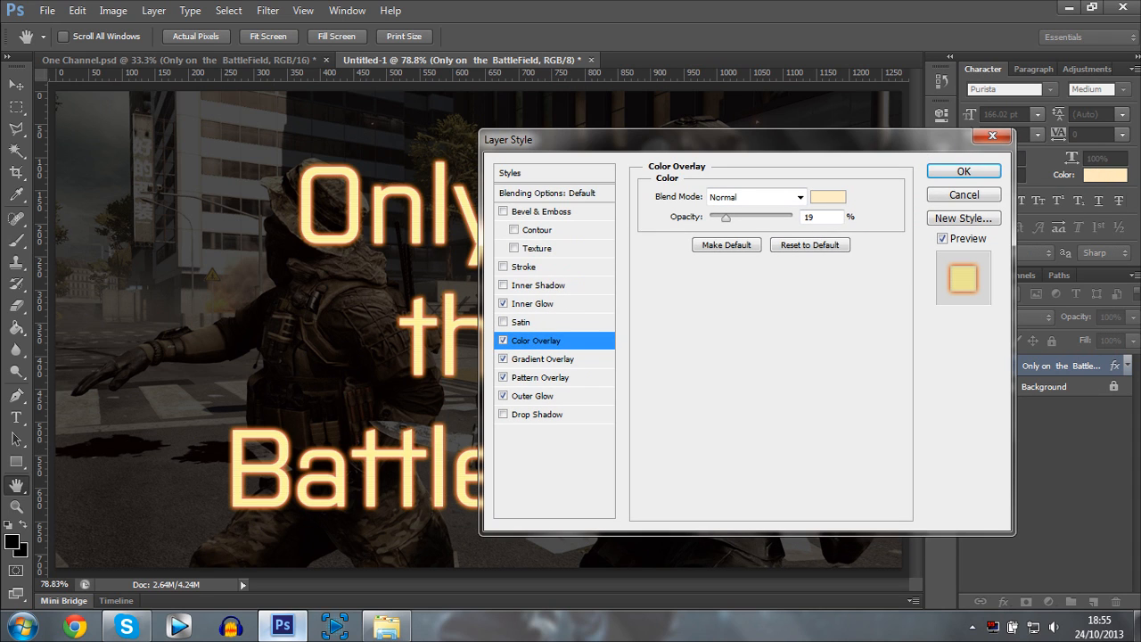
left_click_drag(507, 139, 613, 145)
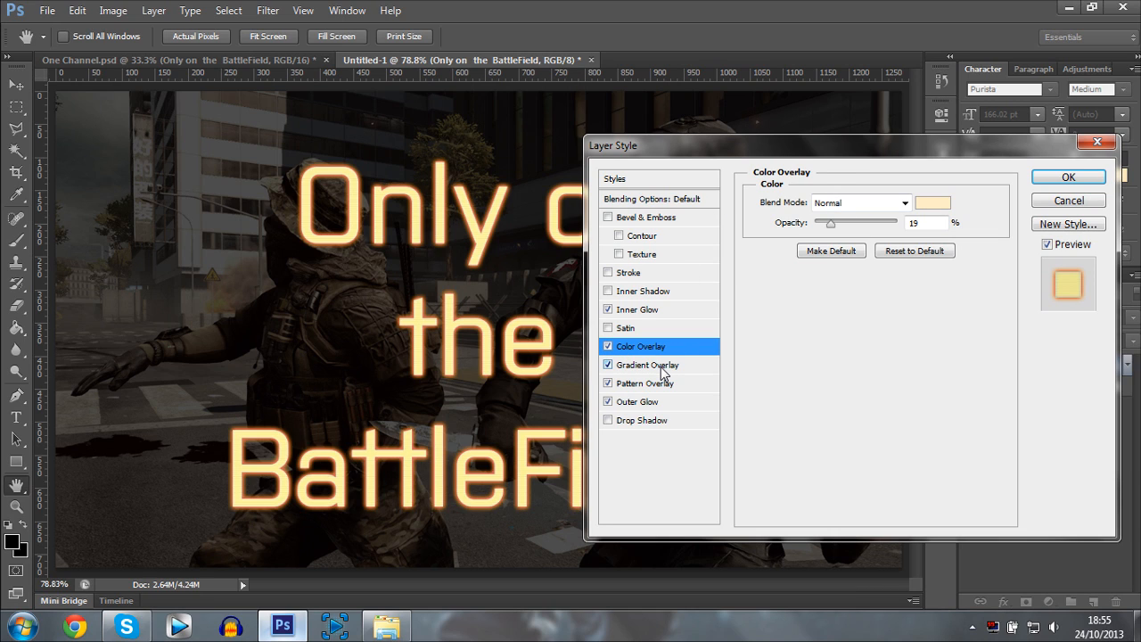
mouse_move(662, 370)
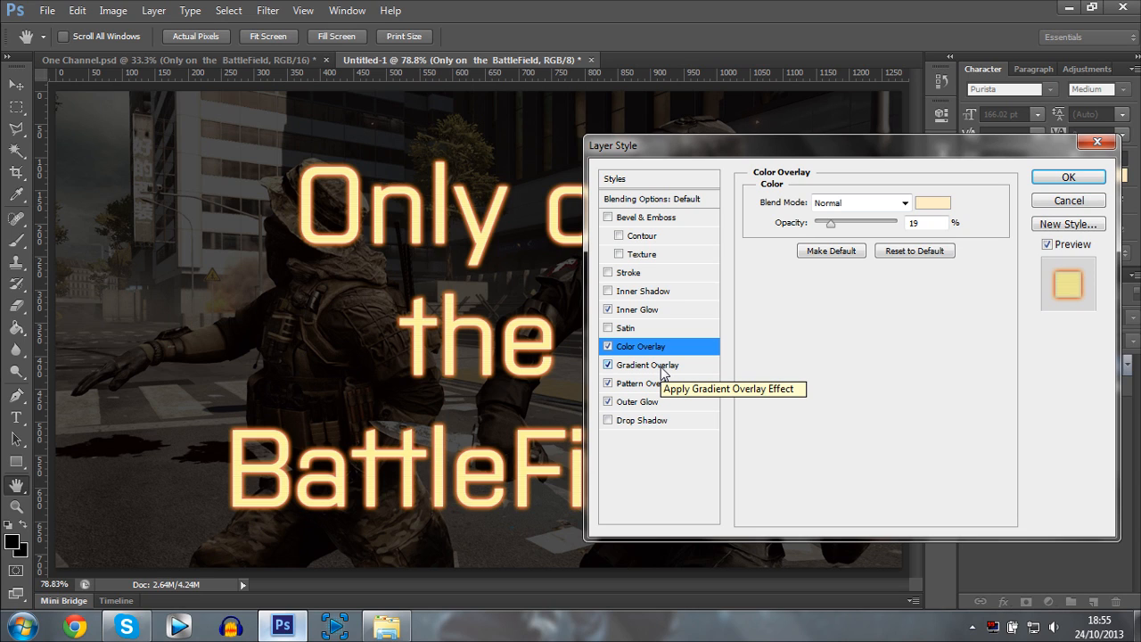
mouse_move(665, 370)
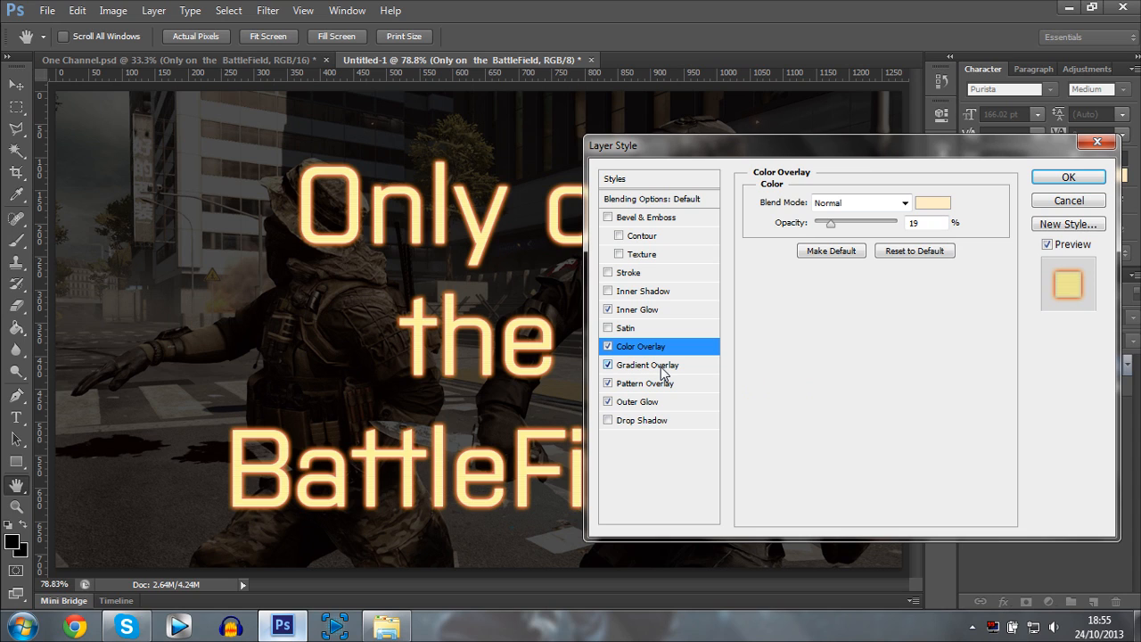
In Gradient Overlay, set the gradient's starting stop to a pale cream shade.
left_click(646, 365)
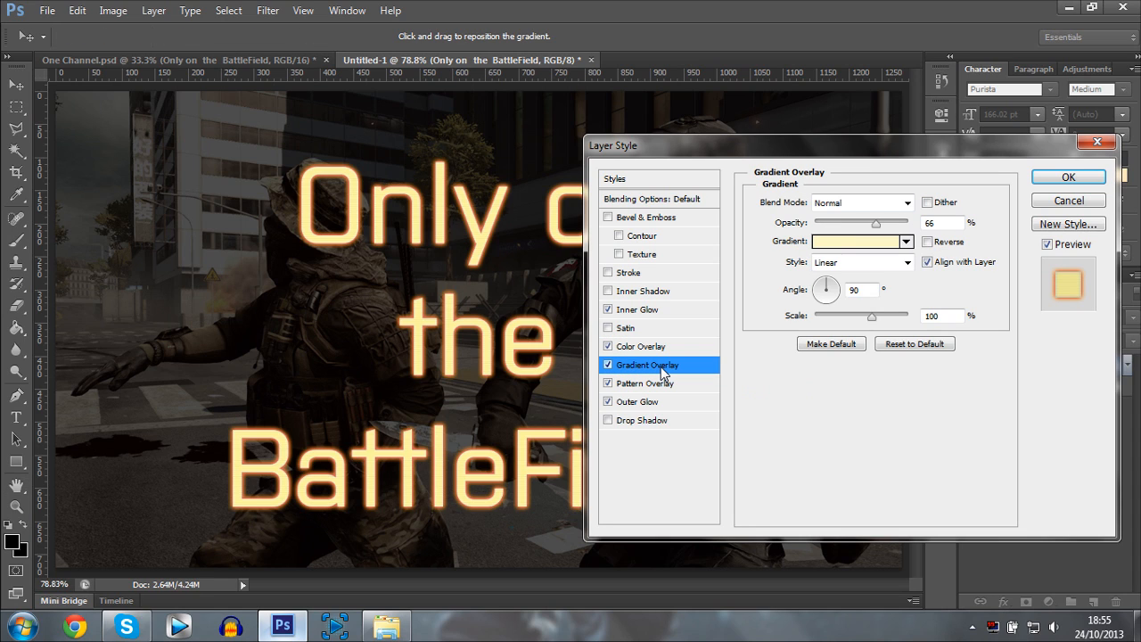
mouse_move(857, 254)
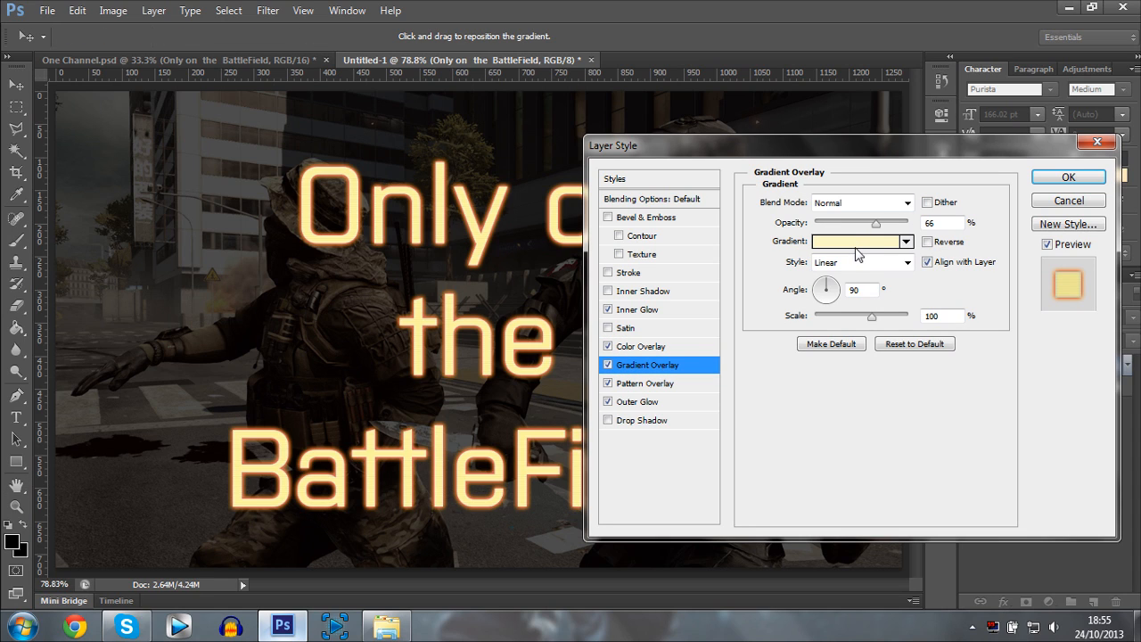
left_click(856, 242)
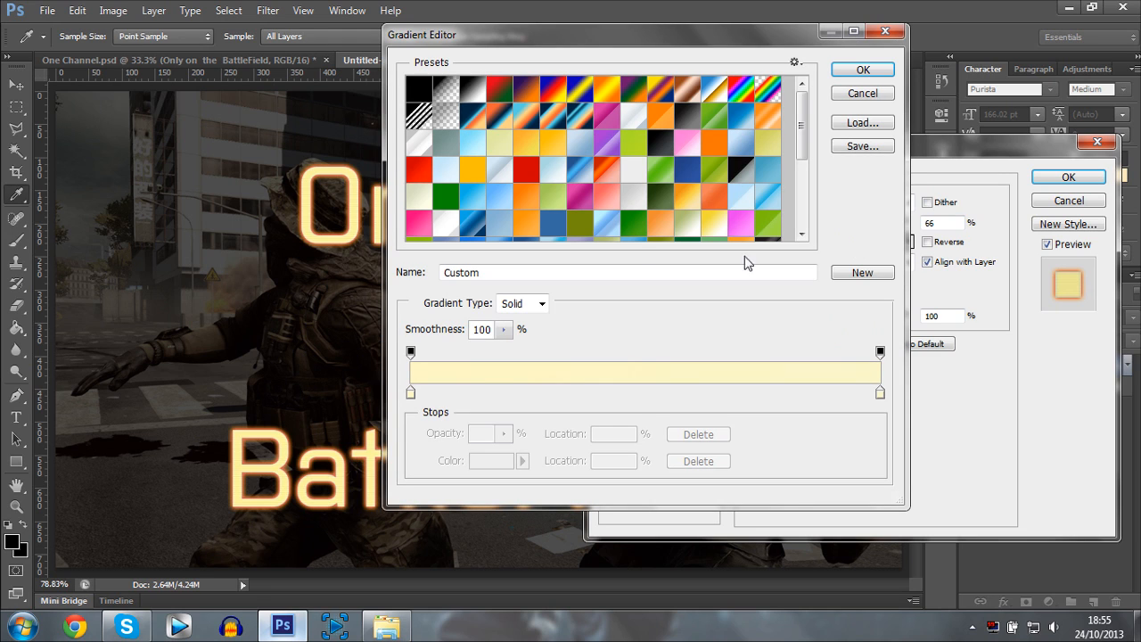
left_click(410, 392)
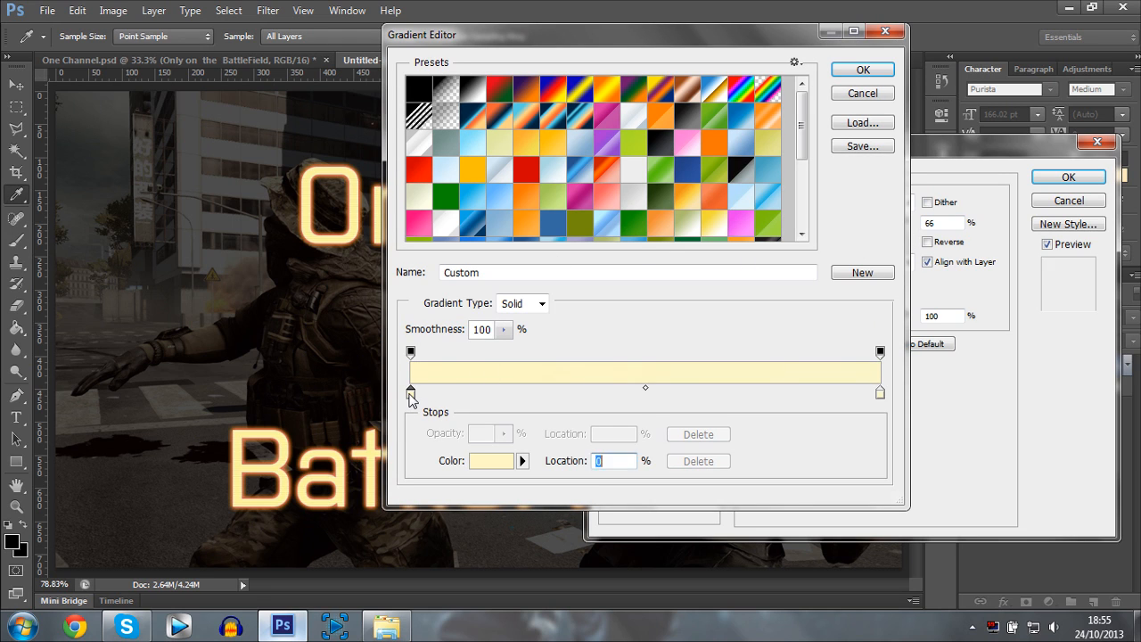
left_click(490, 461)
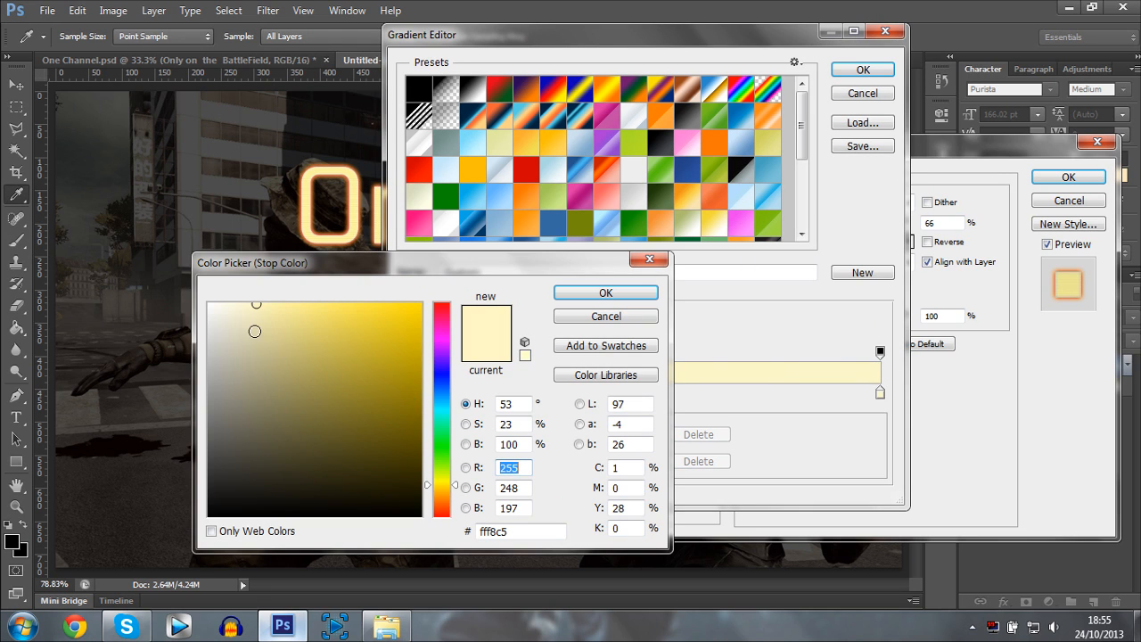
left_click(257, 303)
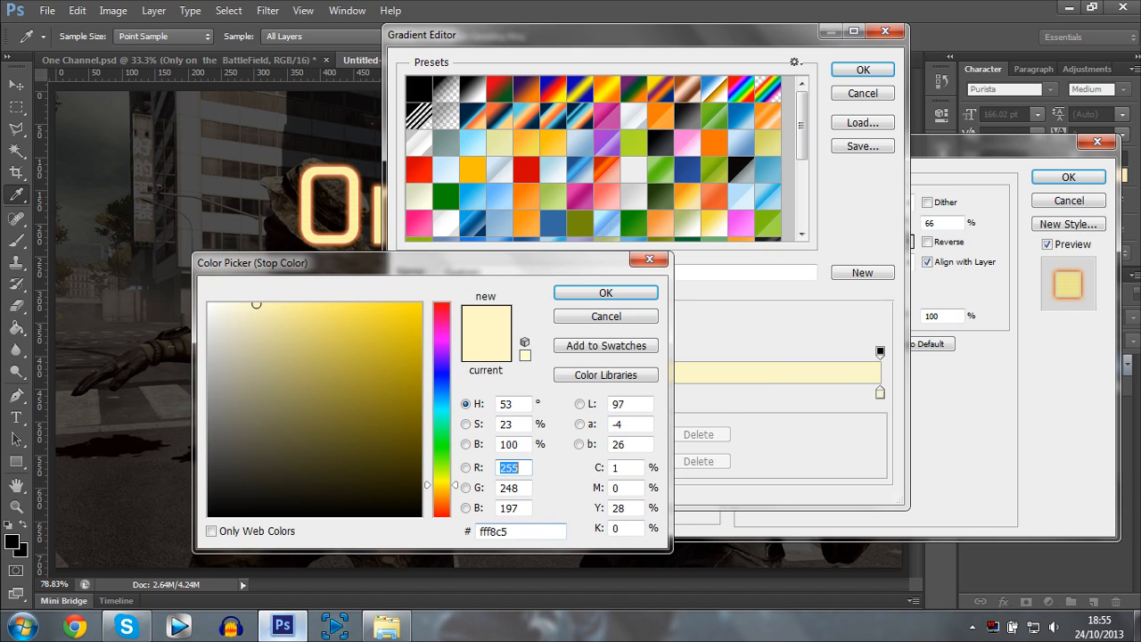
mouse_move(442, 499)
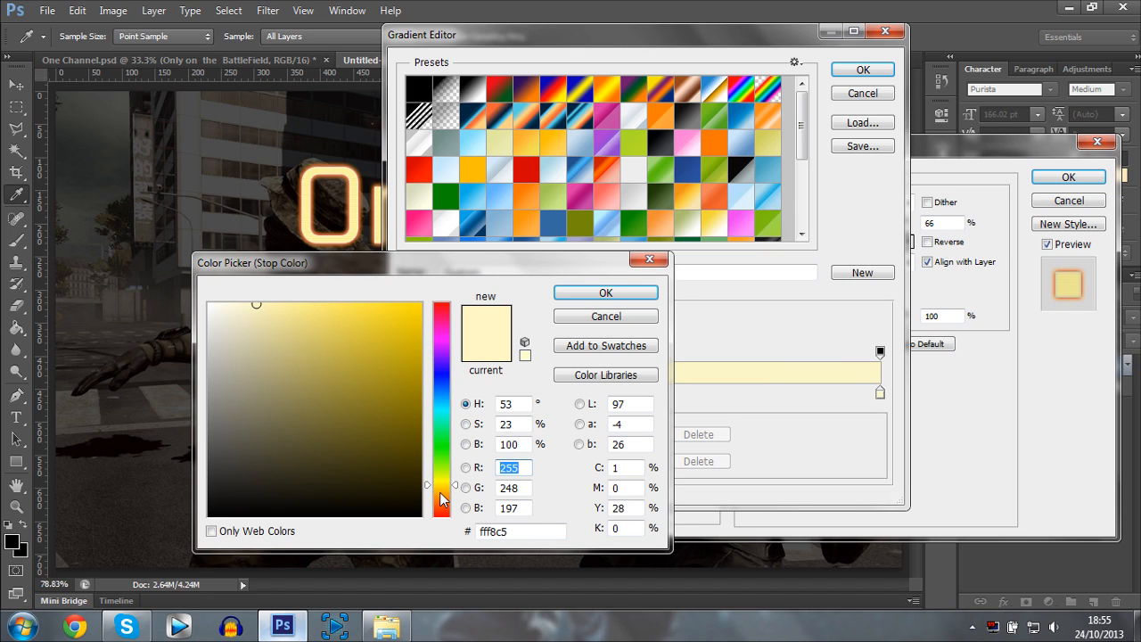
left_click(228, 332)
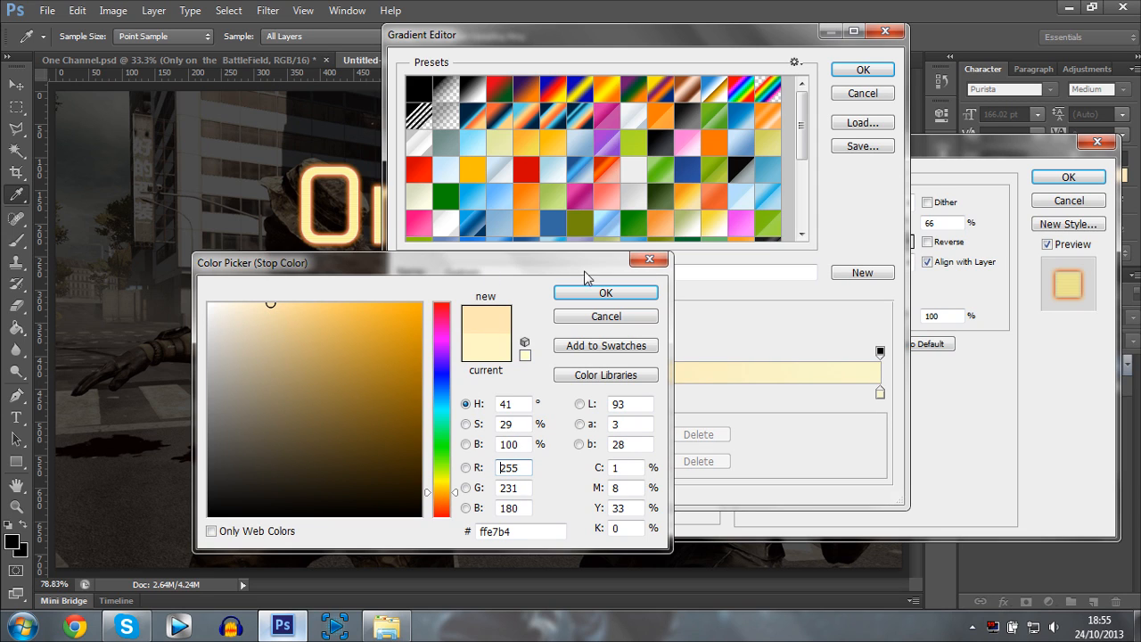
left_click(606, 292)
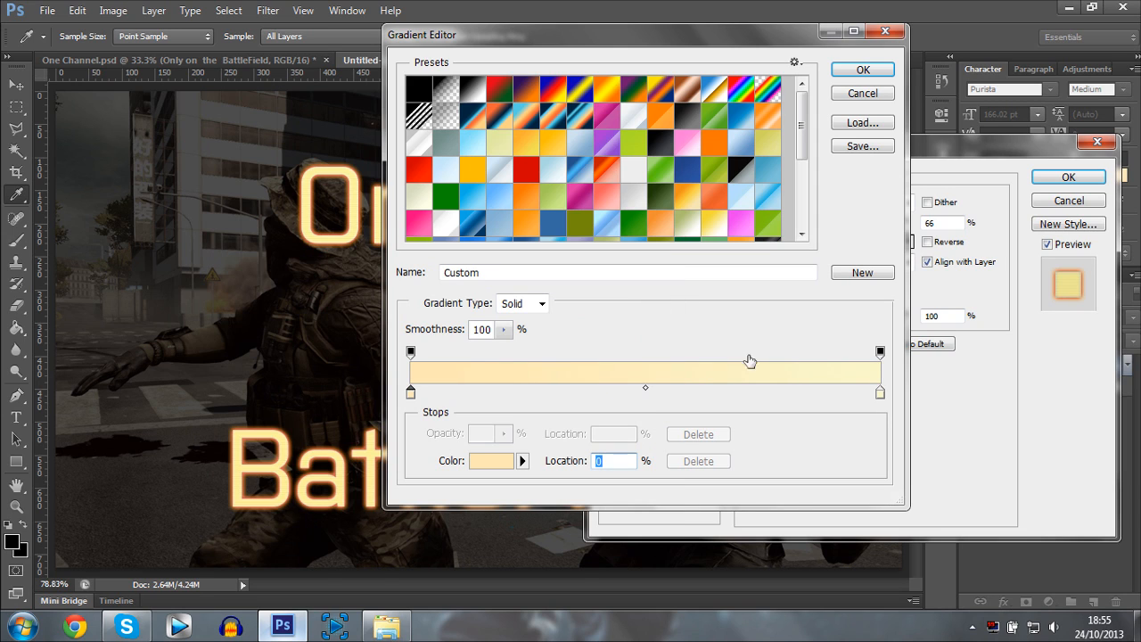
Set the end stop to pale yellow too and accept the 66% opacity gradient.
left_click(877, 393)
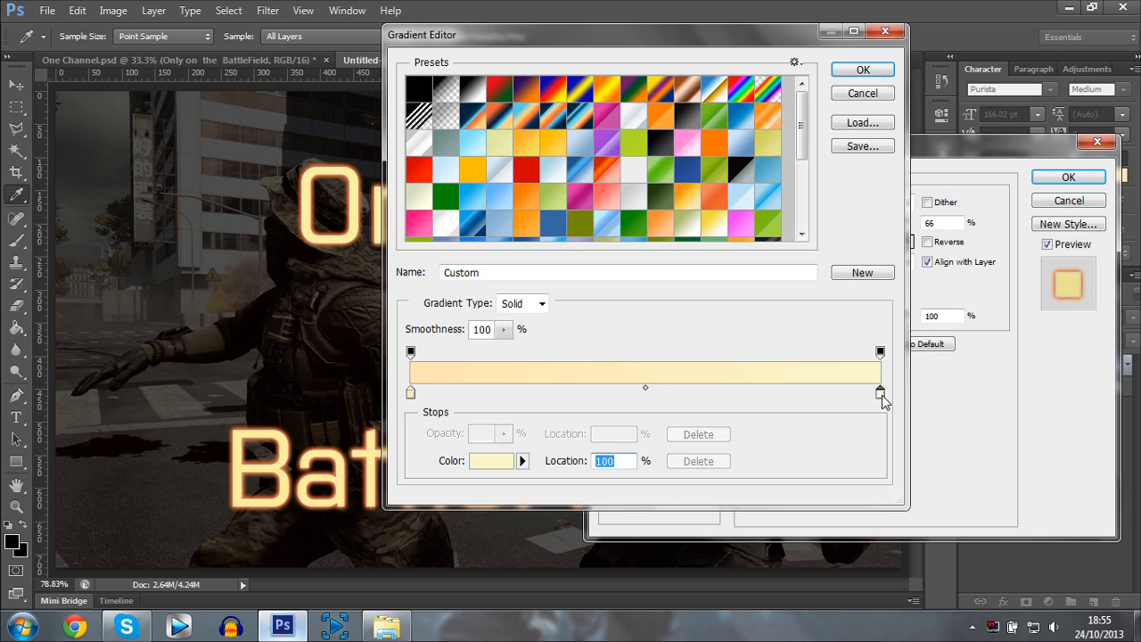
left_click(491, 460)
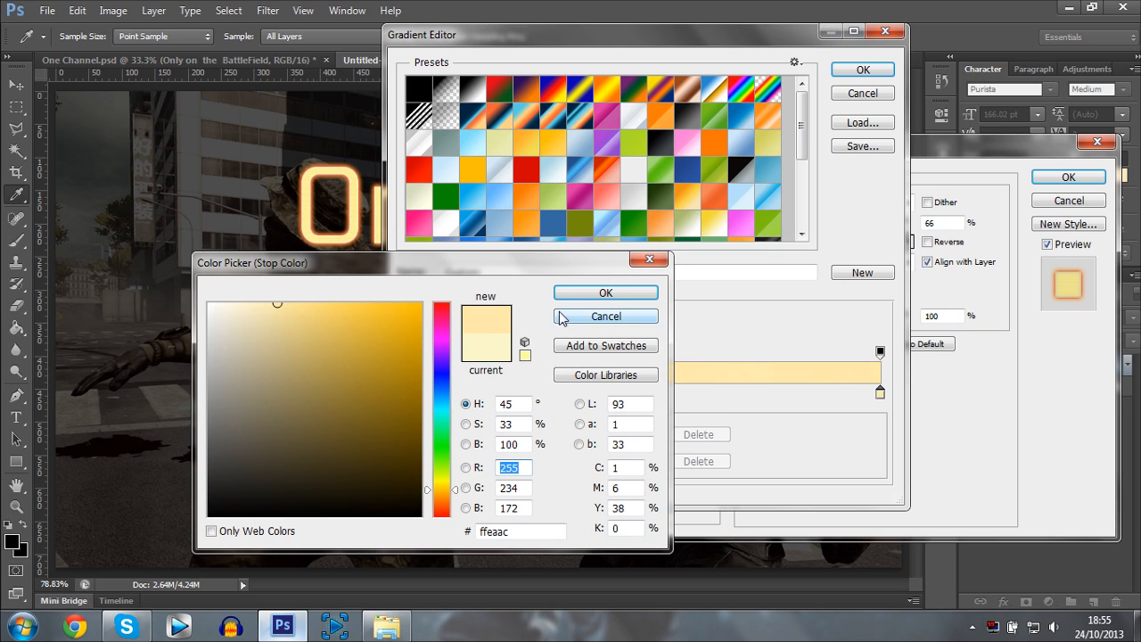
left_click(605, 292)
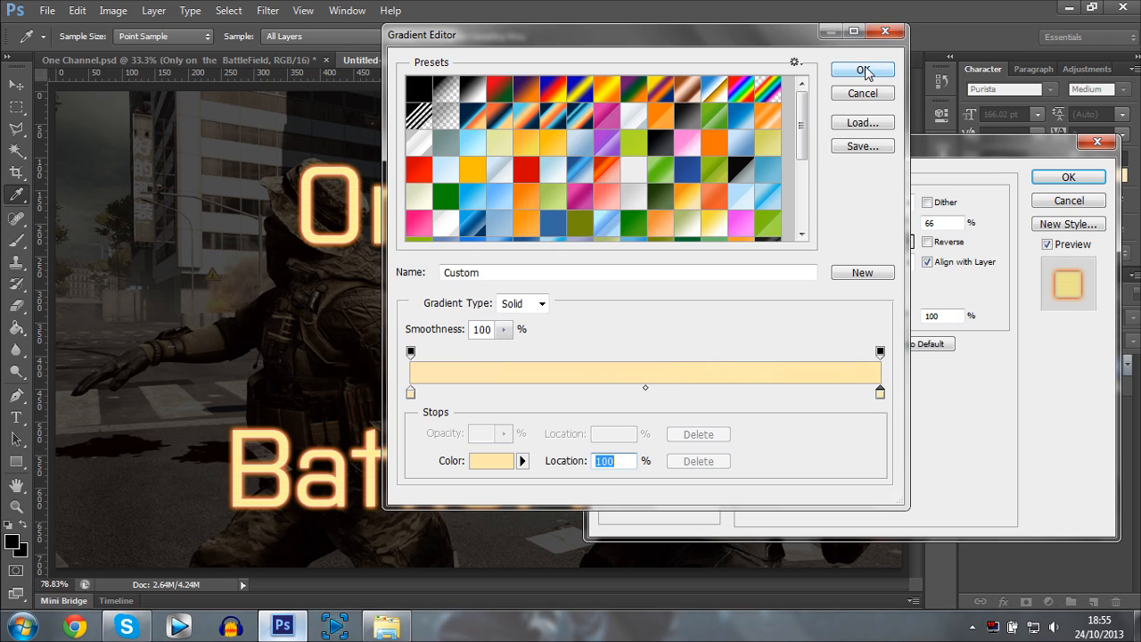
left_click(862, 70)
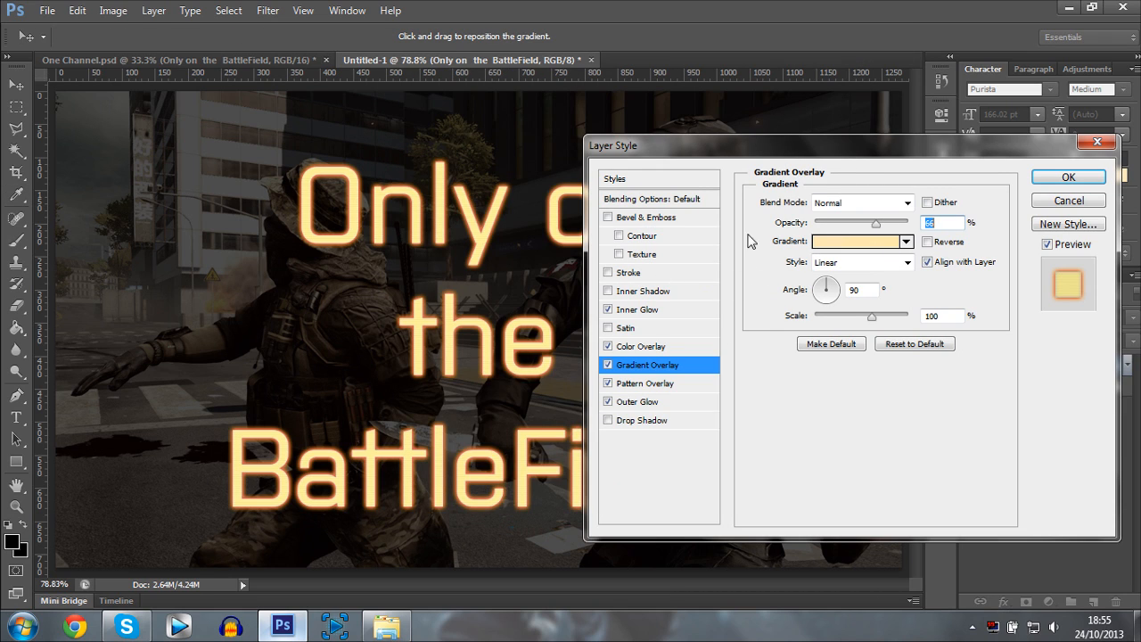
Lower the Pattern Overlay opacity to 33% and switch off the Outer Glow.
left_click(644, 383)
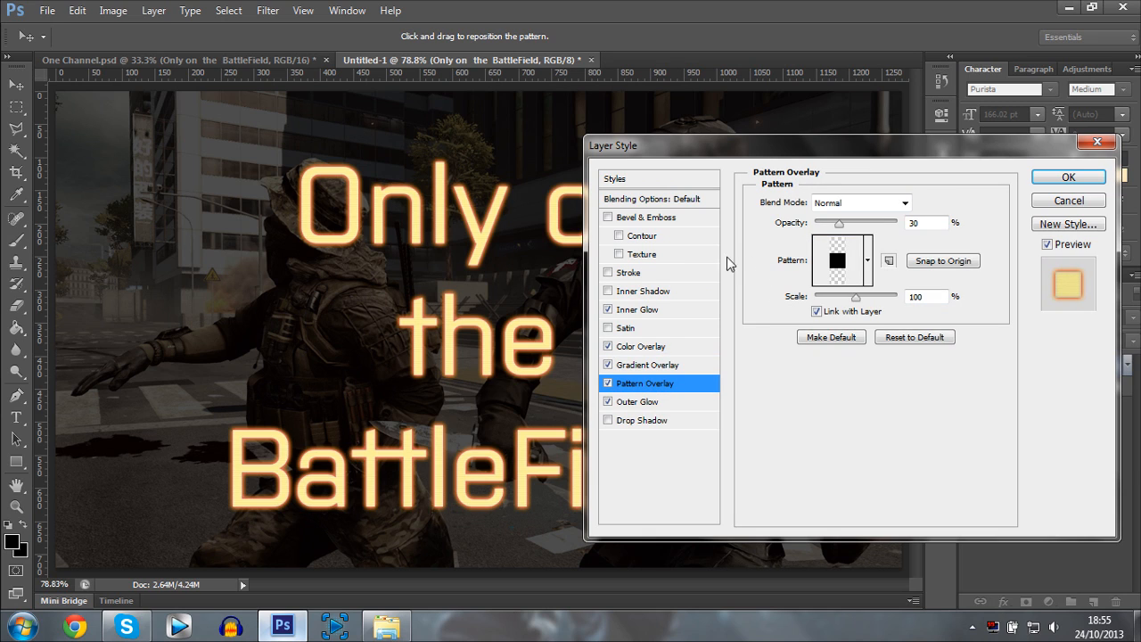
mouse_move(790, 285)
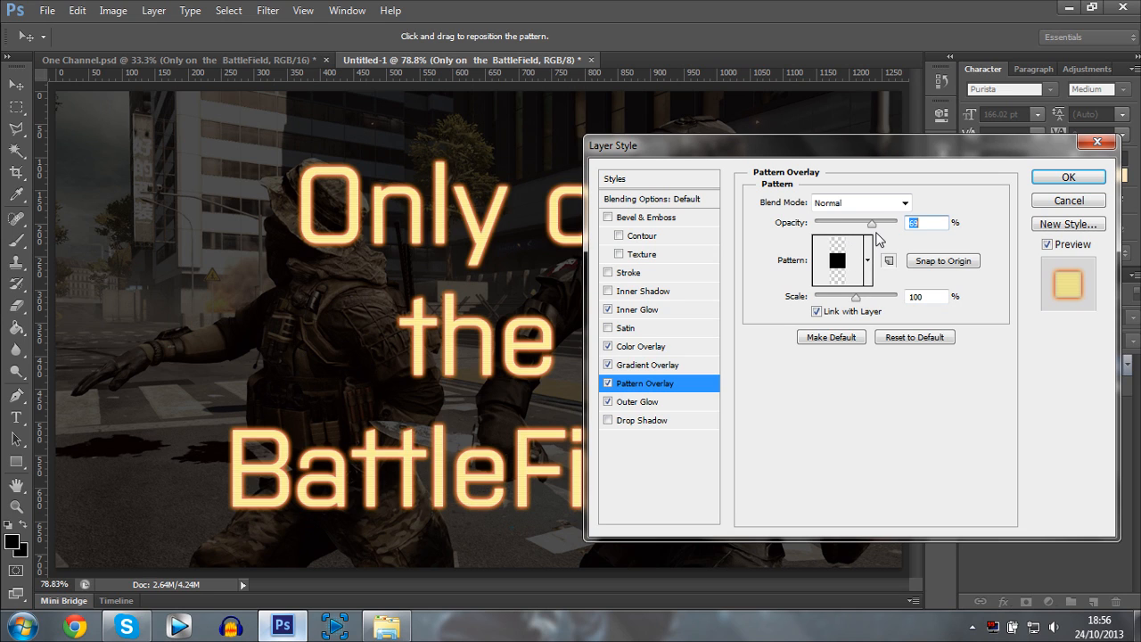
left_click_drag(872, 222, 849, 222)
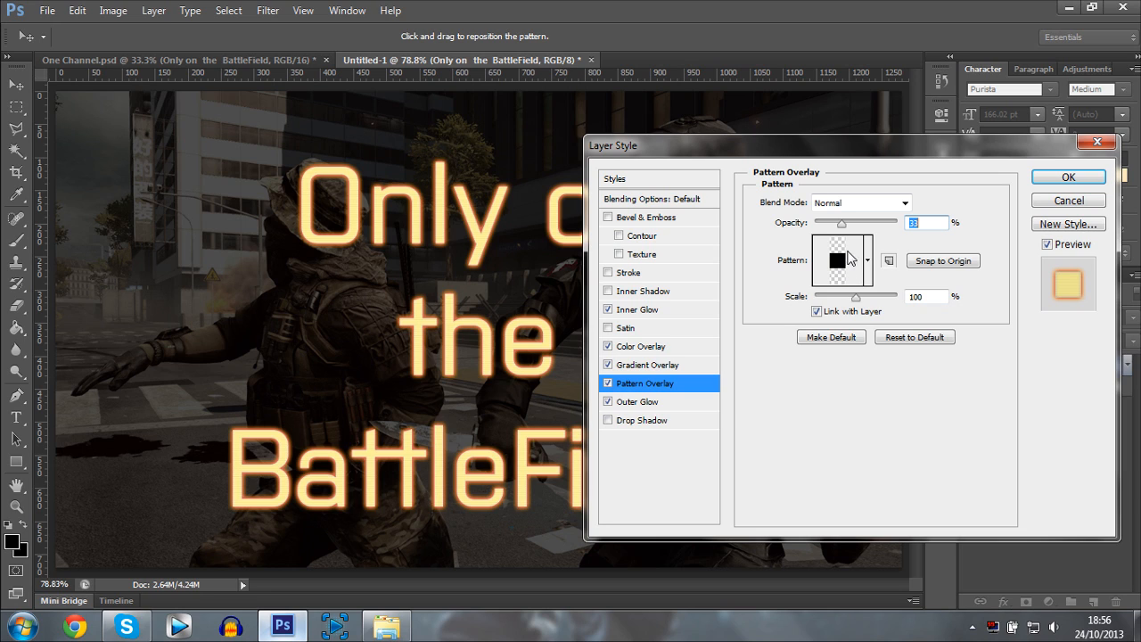
mouse_move(850, 250)
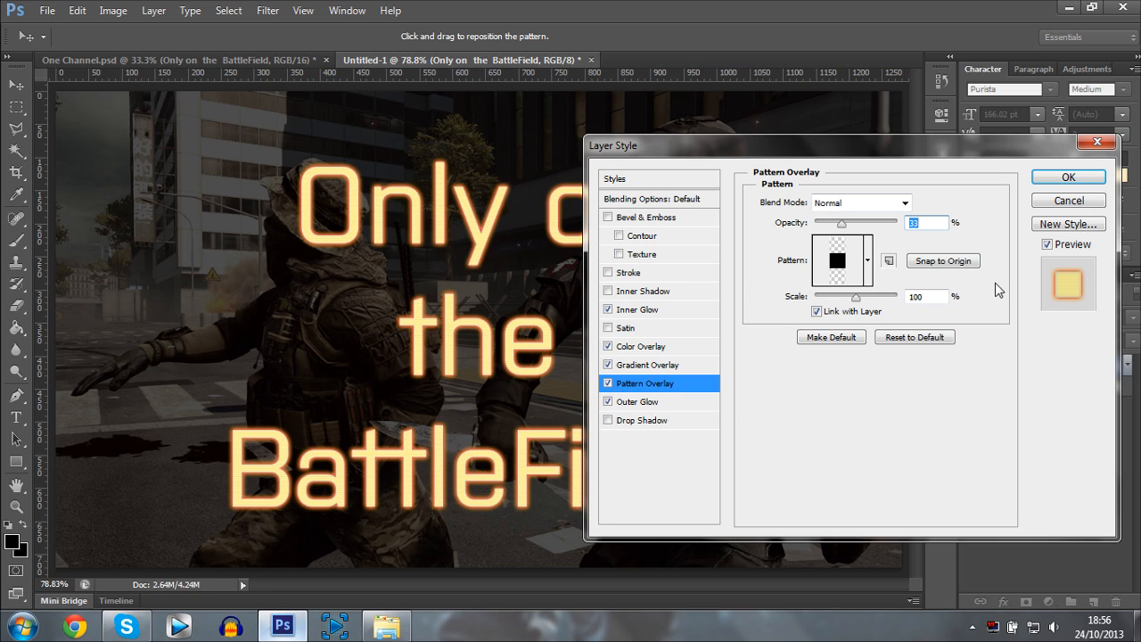
mouse_move(345, 200)
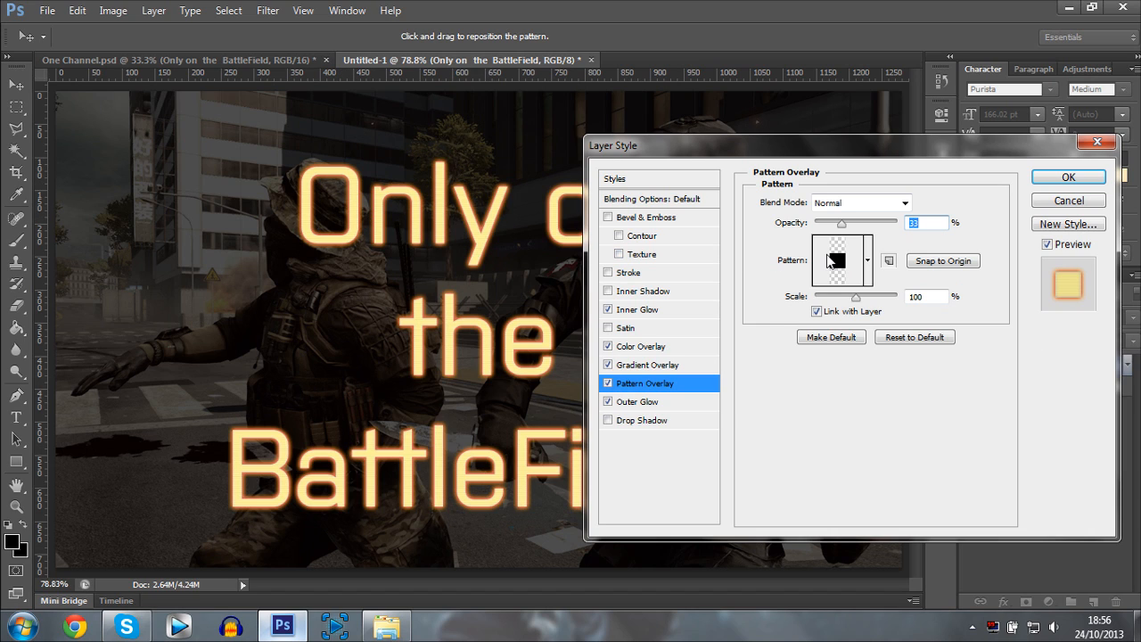
mouse_move(836, 260)
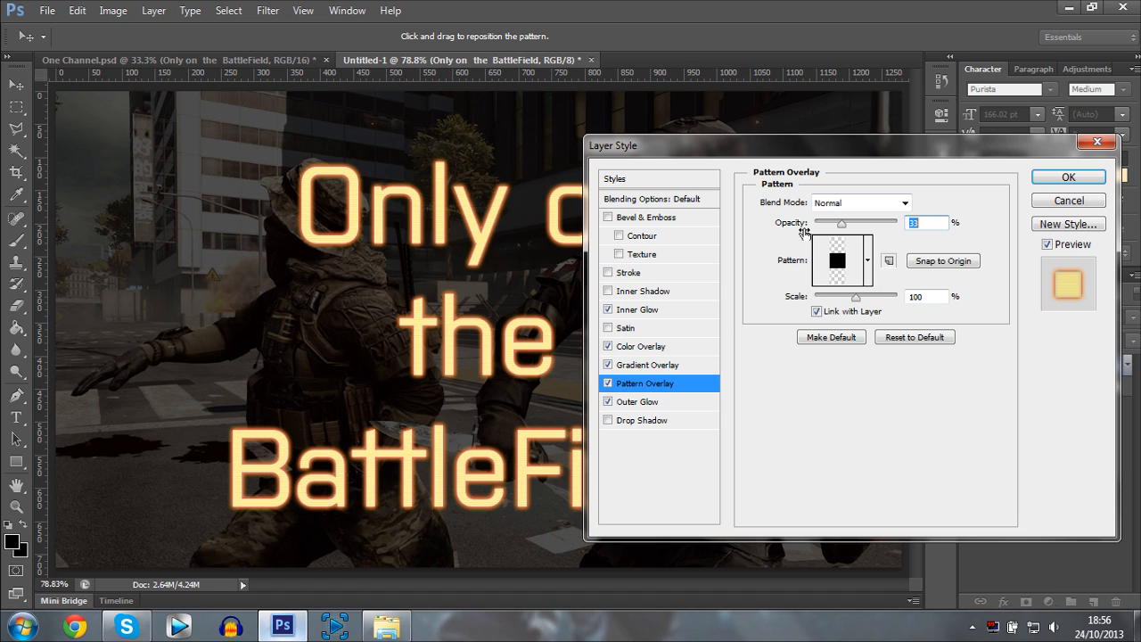
mouse_move(931, 248)
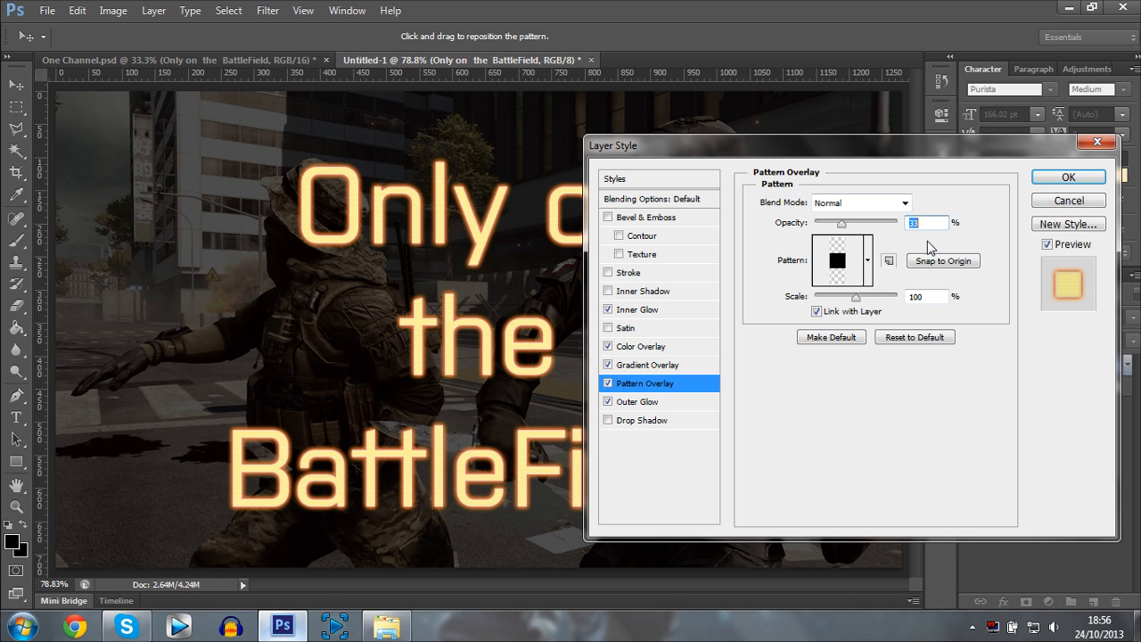
mouse_move(927, 234)
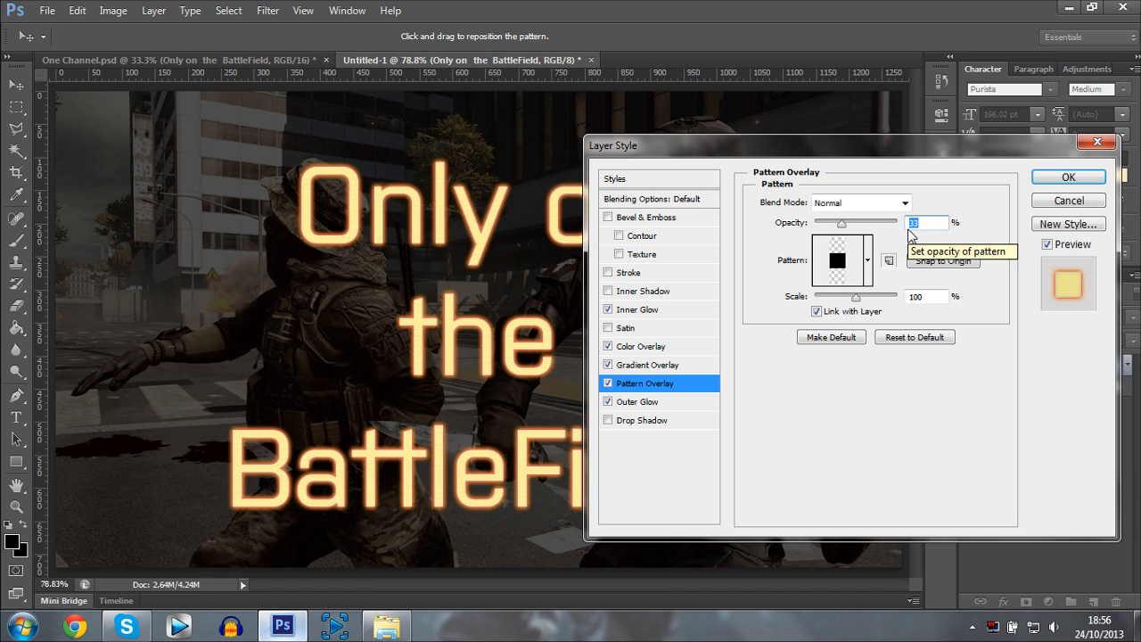
mouse_move(829, 294)
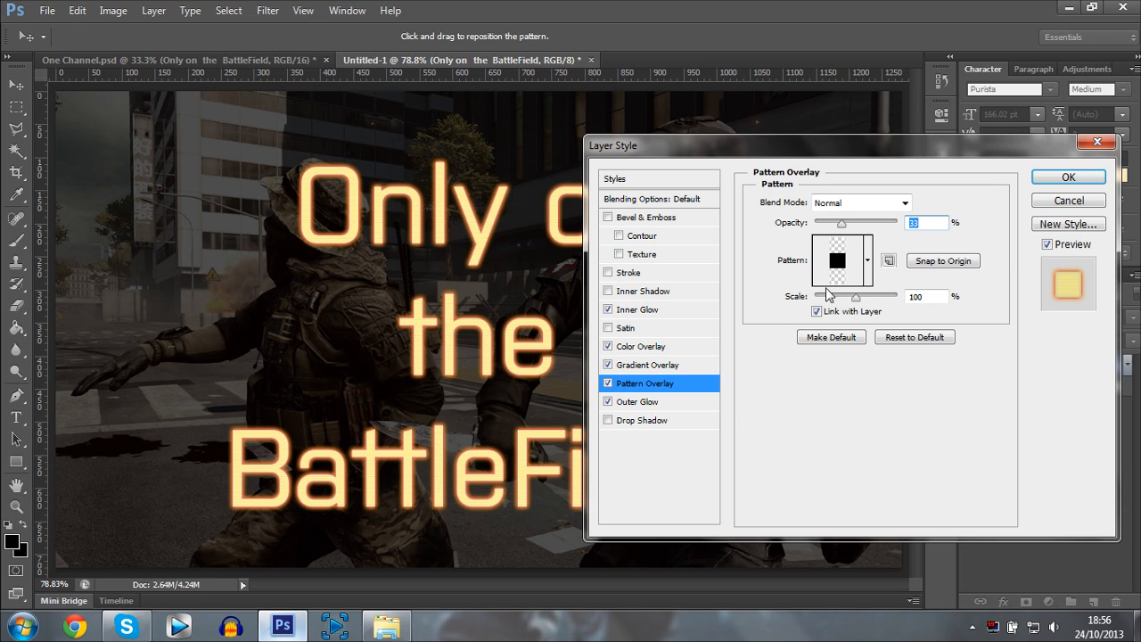
left_click(619, 402)
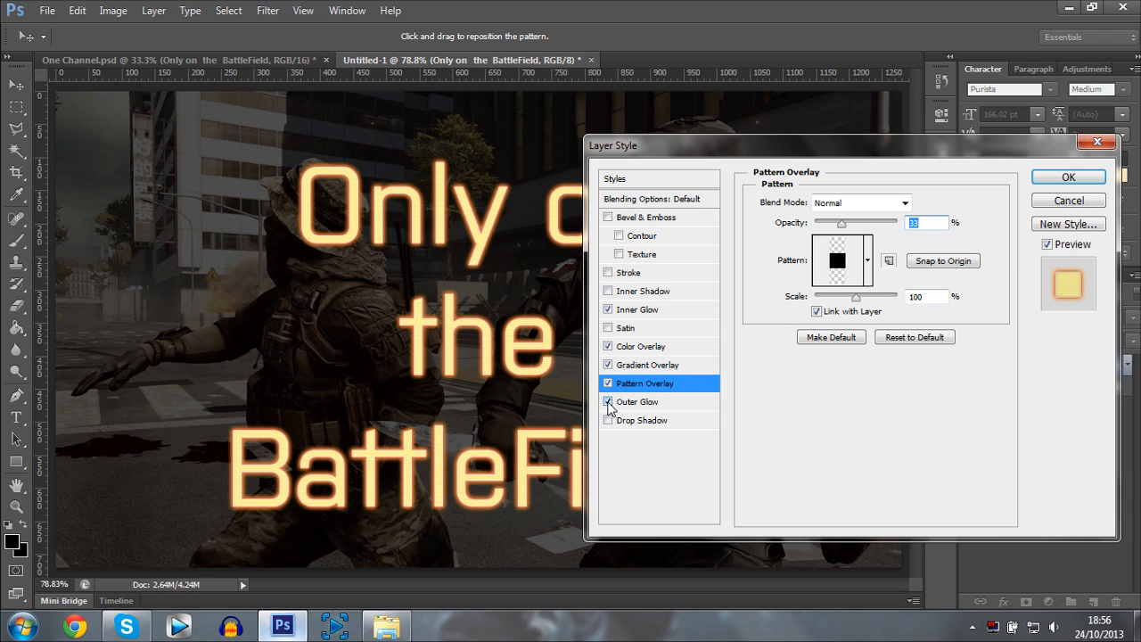
left_click(608, 401)
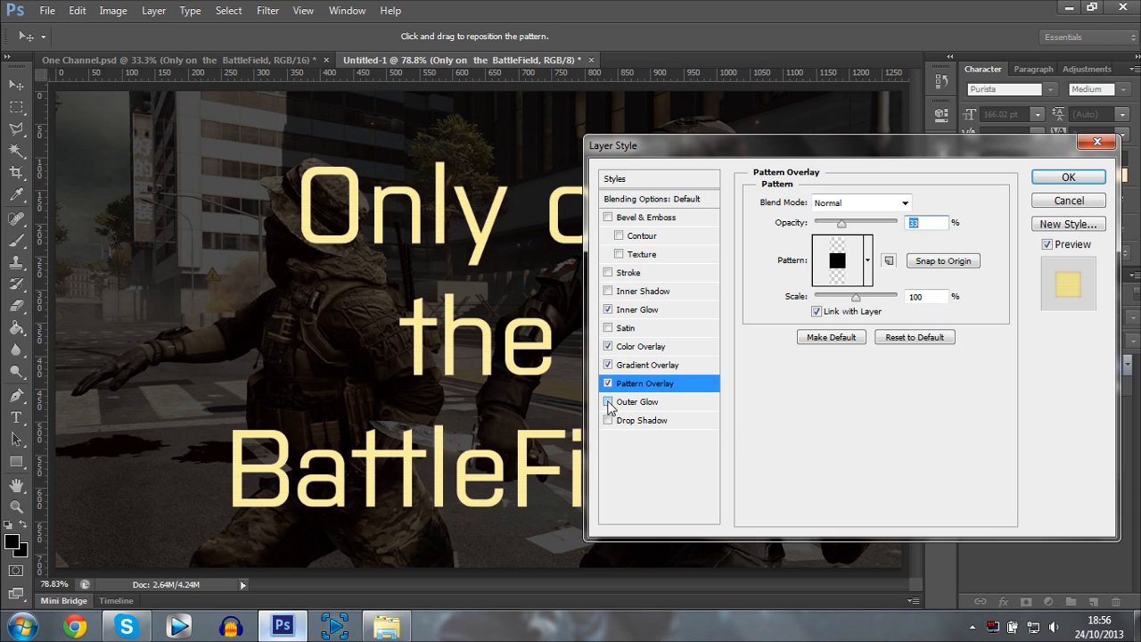
mouse_move(608, 409)
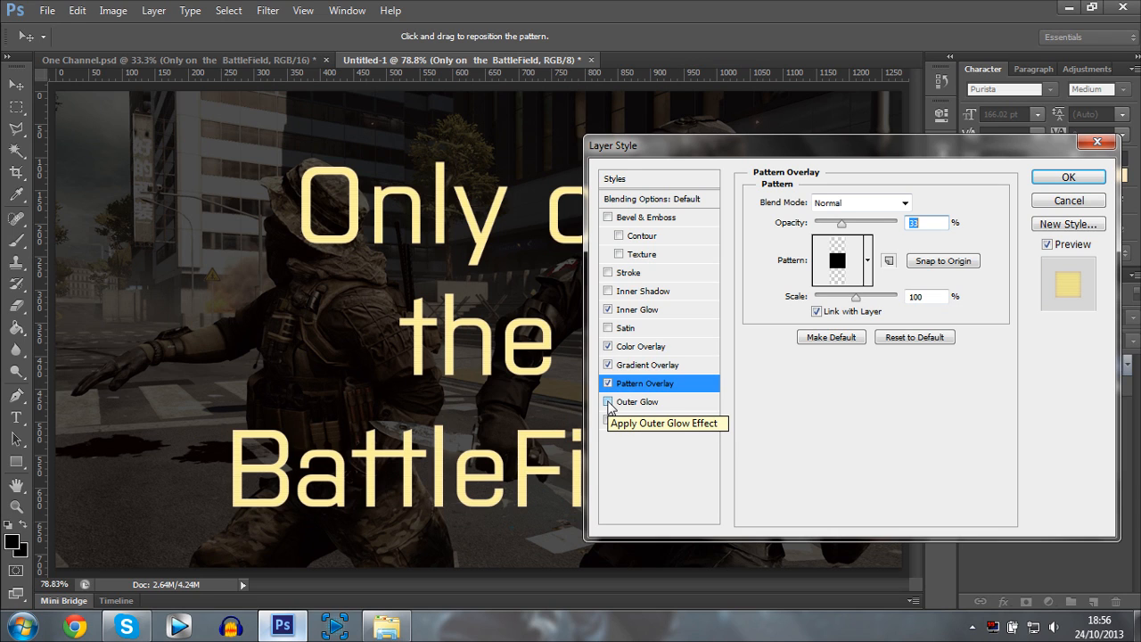
Turn the orange Outer Glow back on and bring up its gradient editor.
left_click(608, 402)
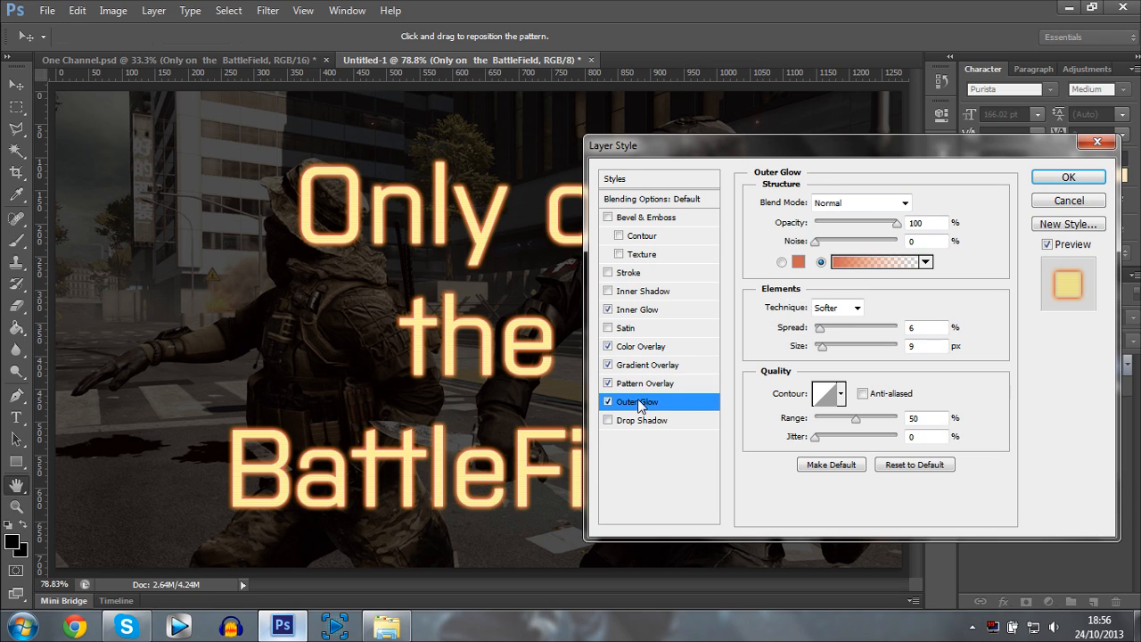
left_click(874, 262)
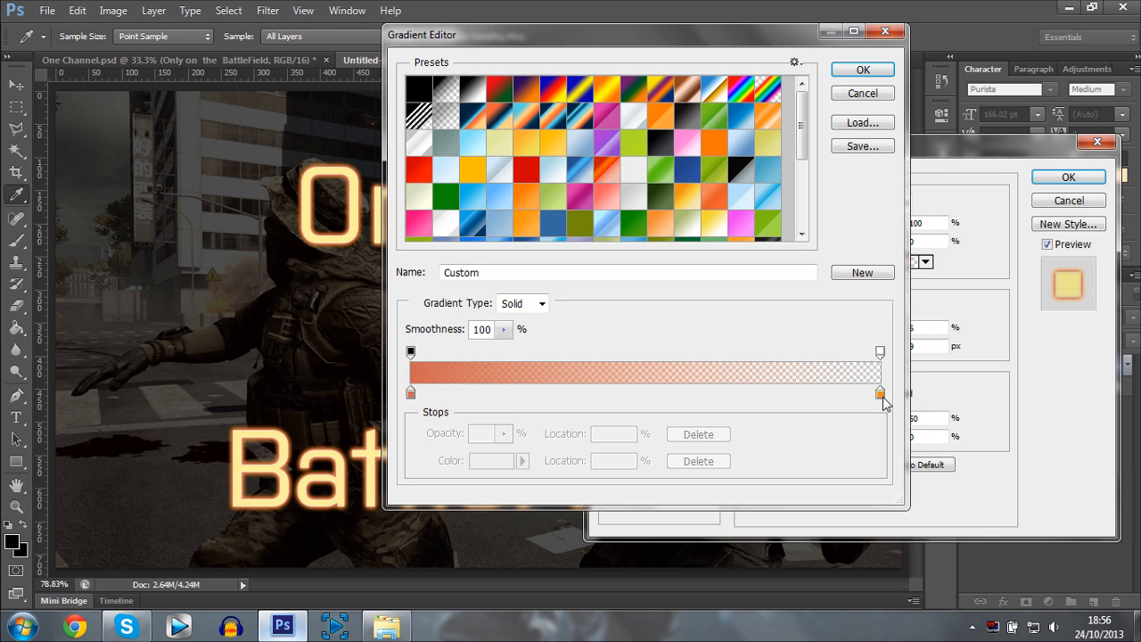
mouse_move(403, 405)
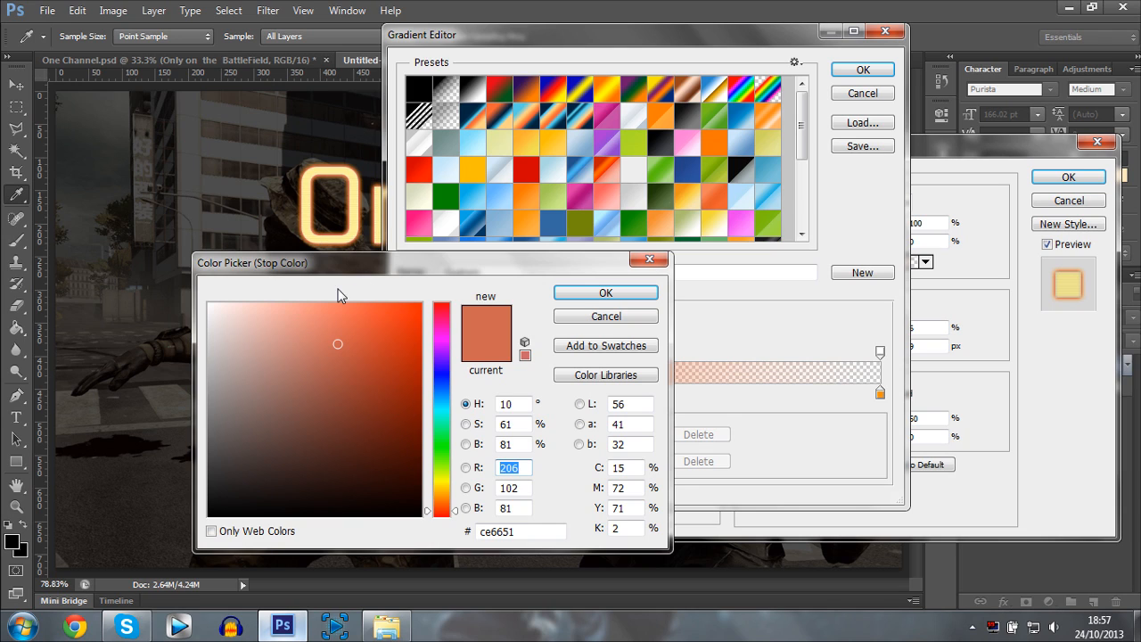
mouse_move(216, 149)
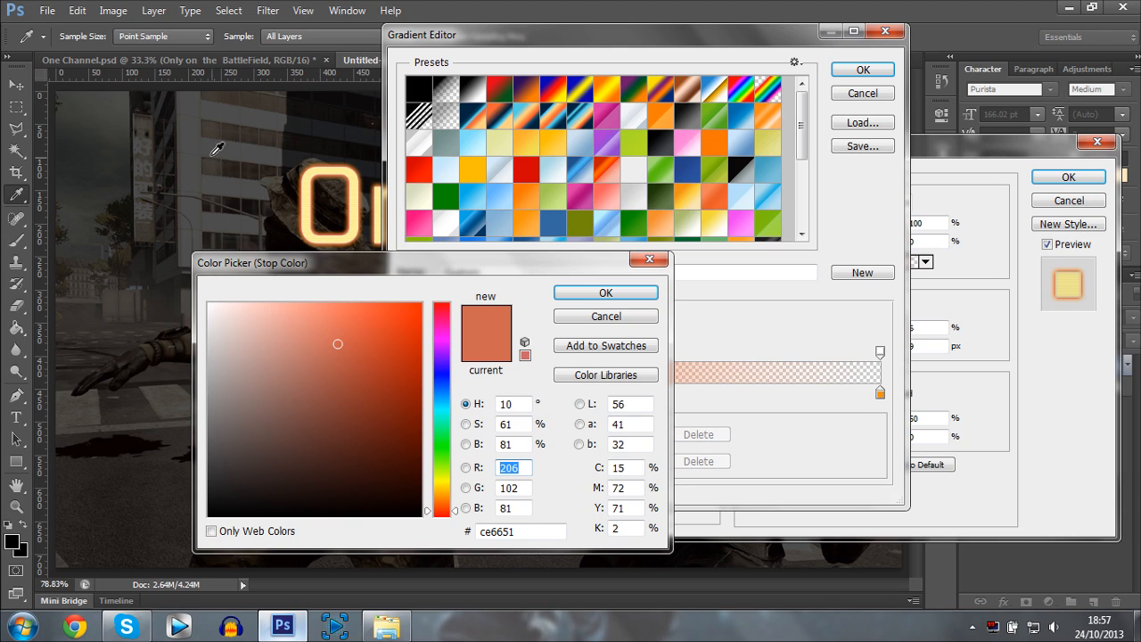
mouse_move(199, 143)
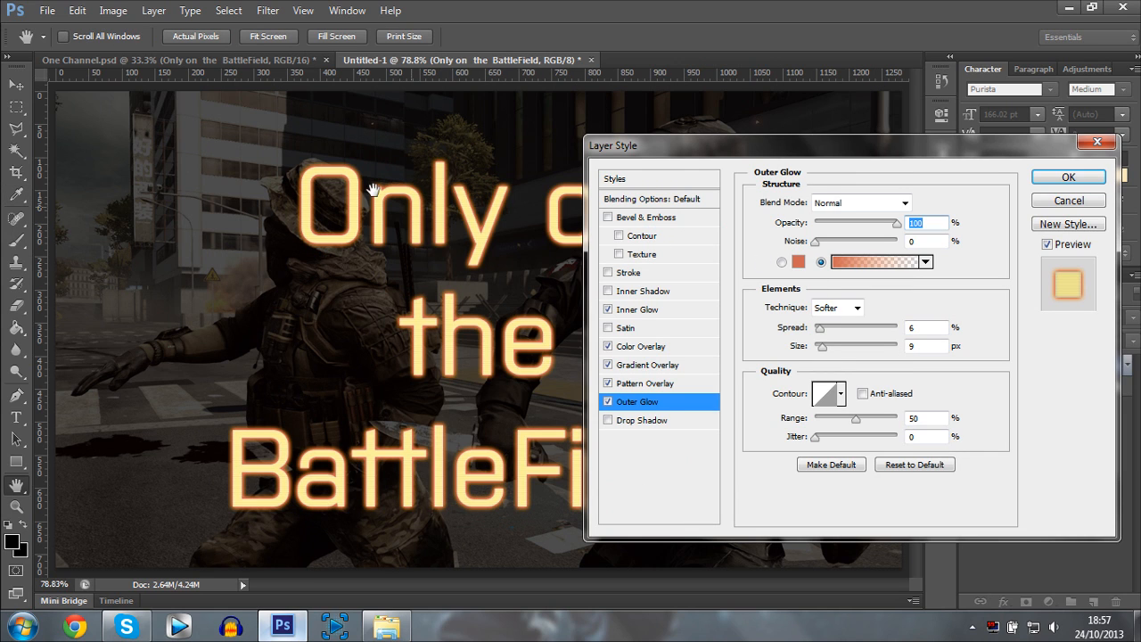
mouse_move(825, 348)
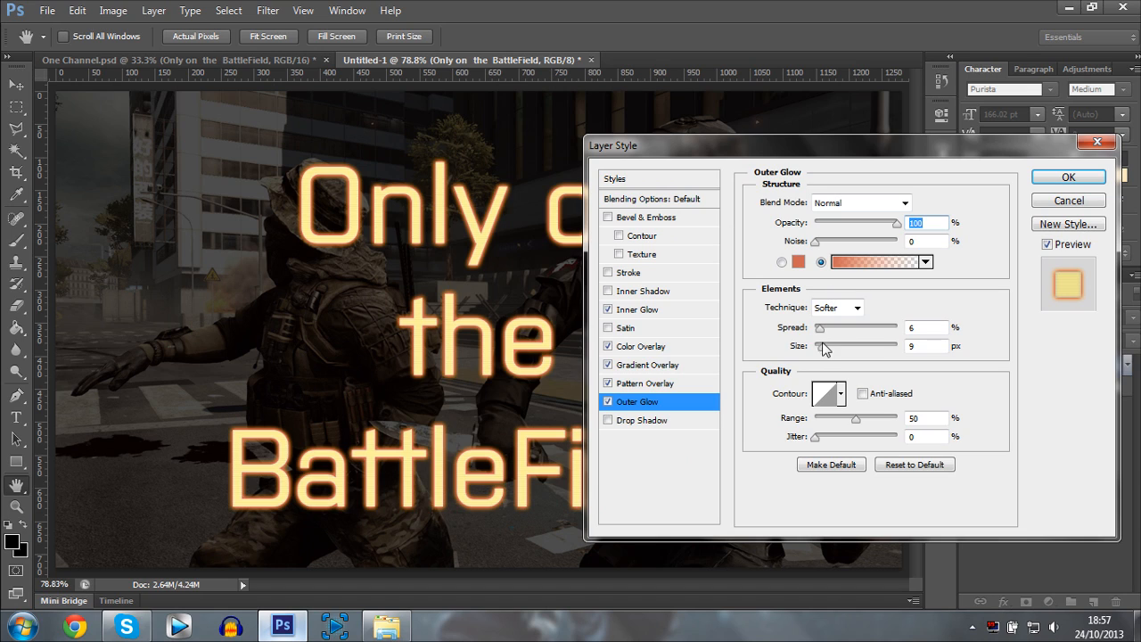
mouse_move(780, 336)
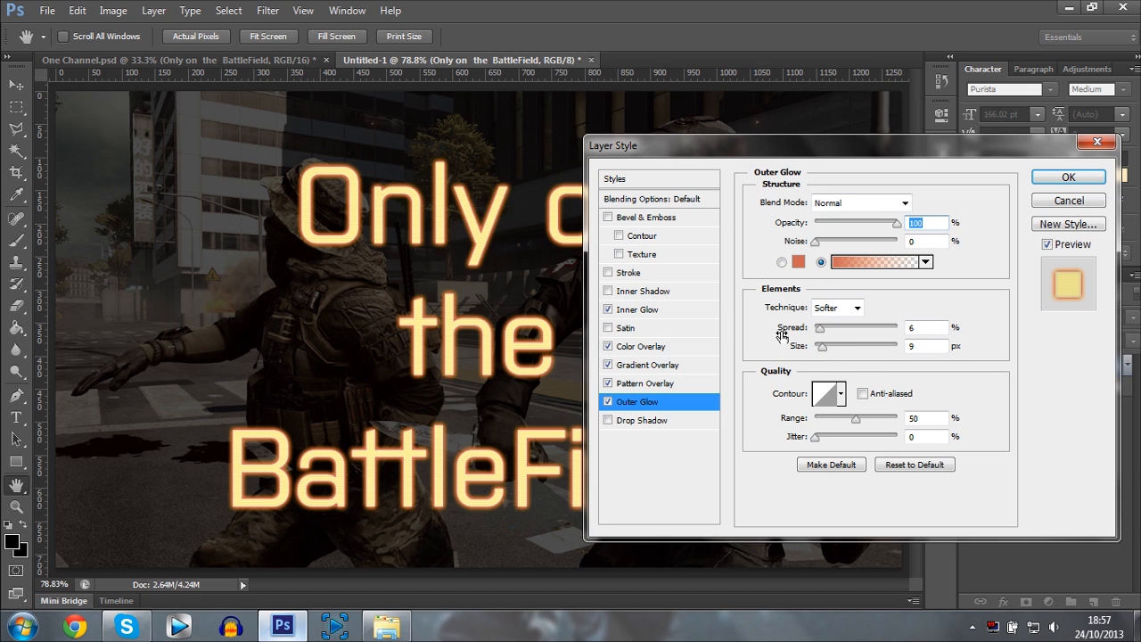
mouse_move(813, 375)
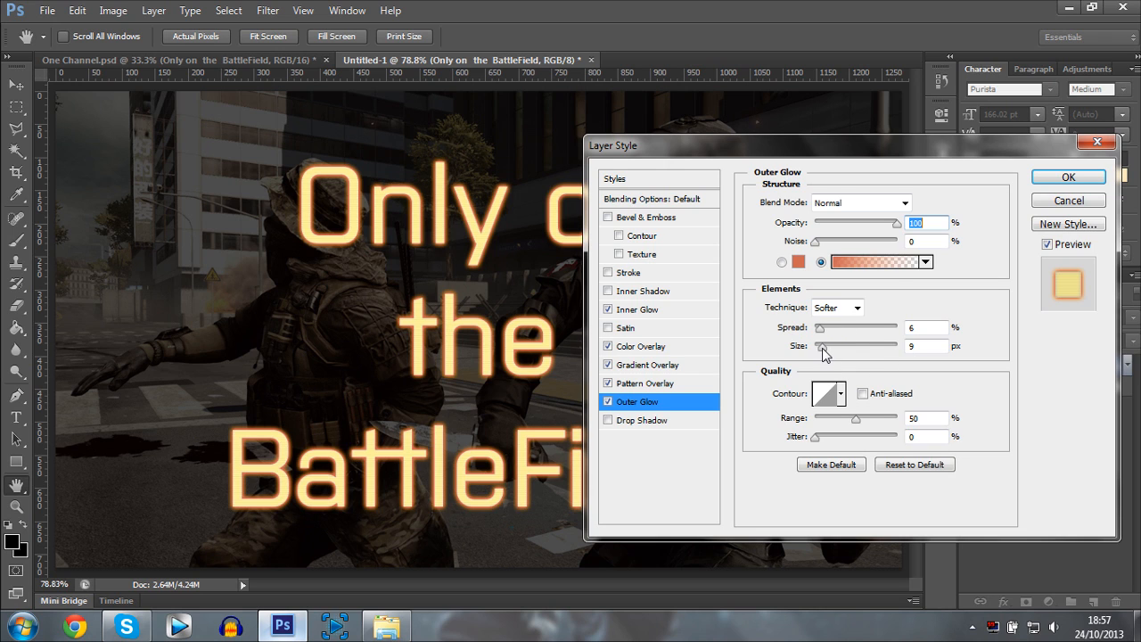
Set the outer glow size to 13 px and apply all the layer styles.
left_click_drag(826, 346, 870, 346)
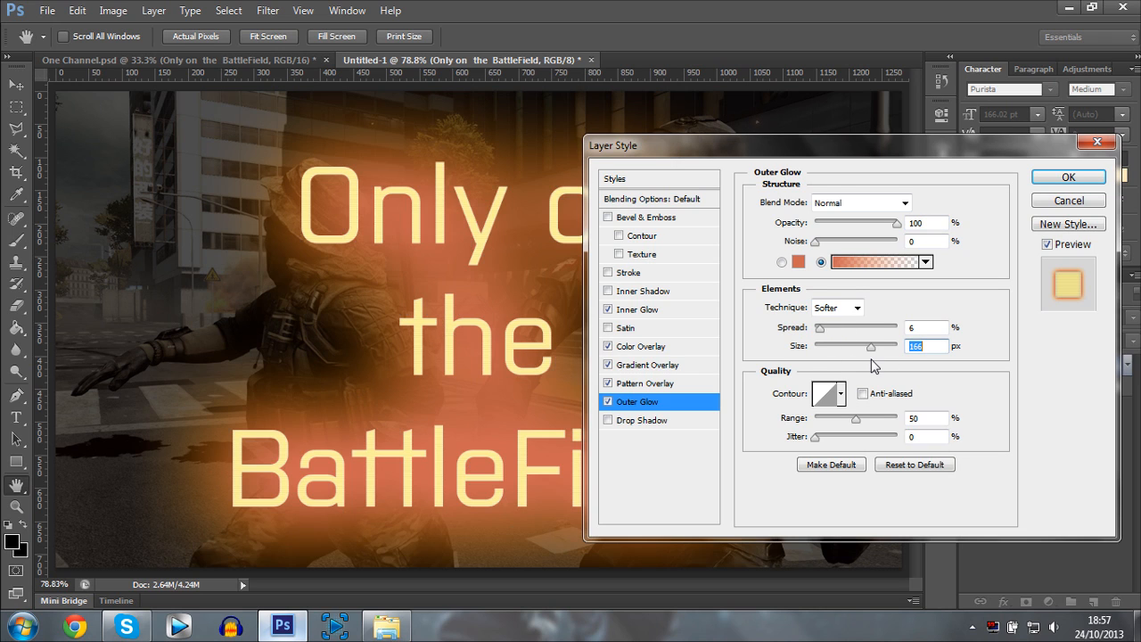
left_click_drag(872, 345, 819, 346)
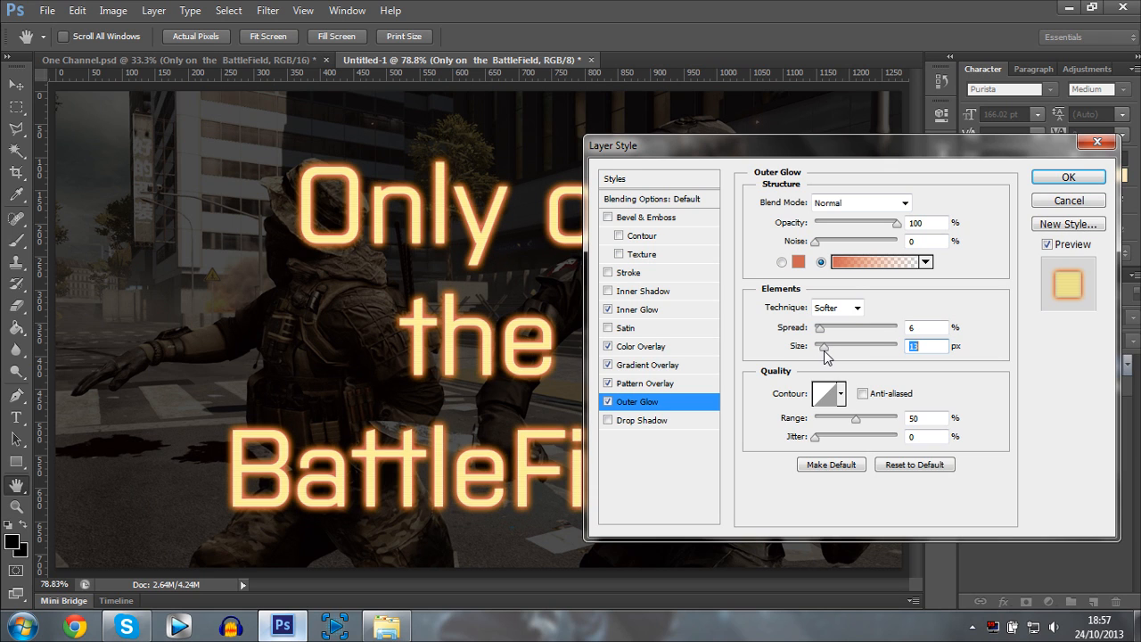
left_click(1066, 177)
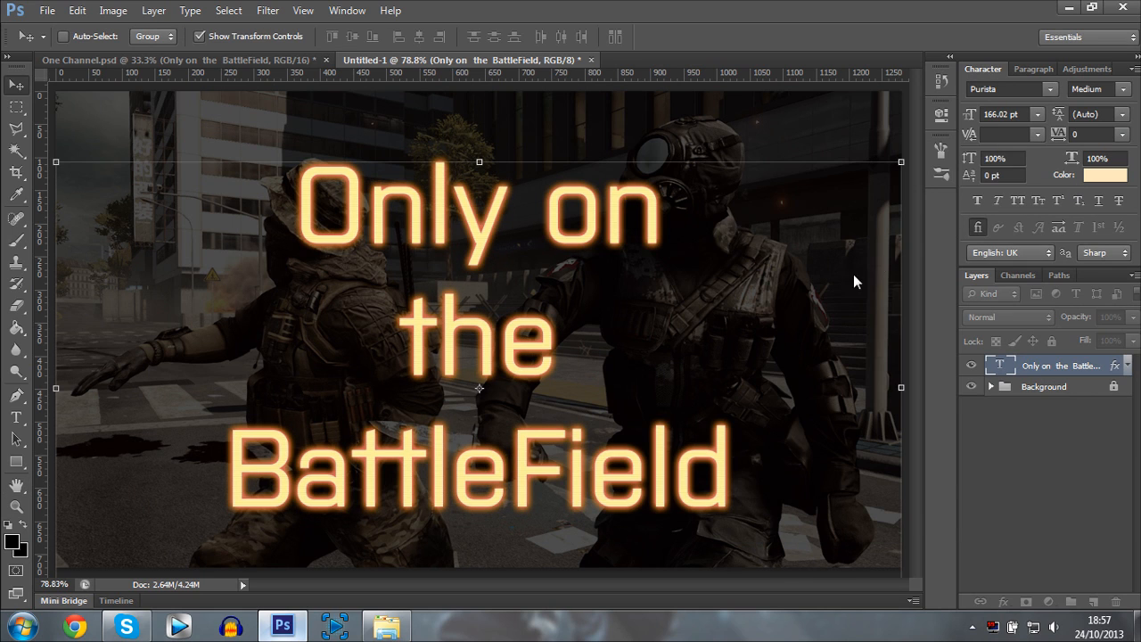
mouse_move(423, 230)
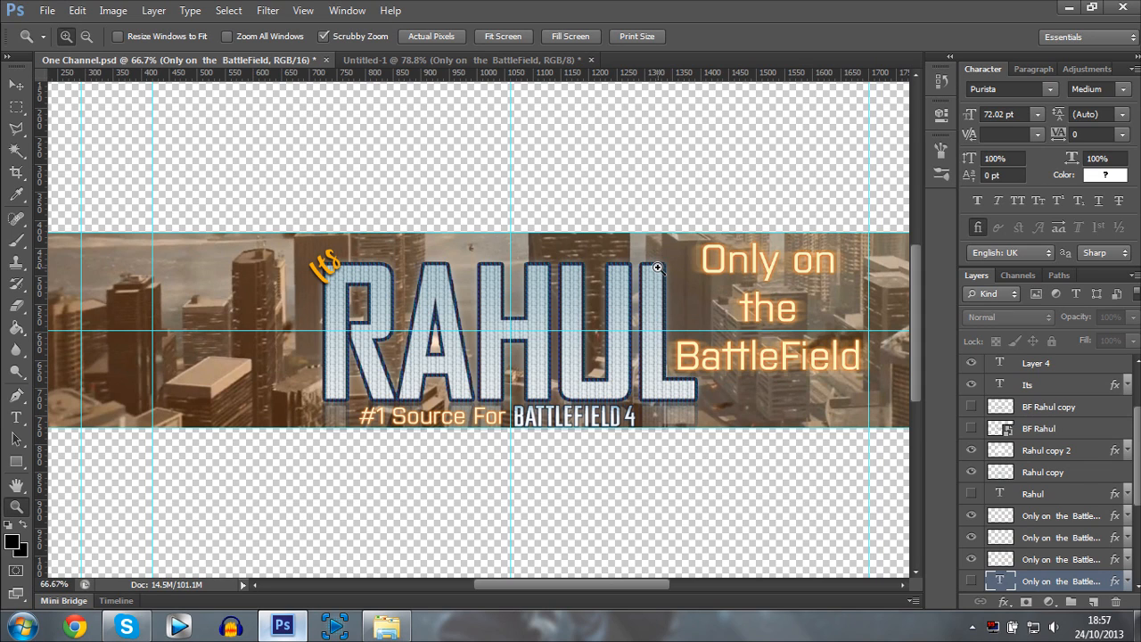
mouse_move(668, 285)
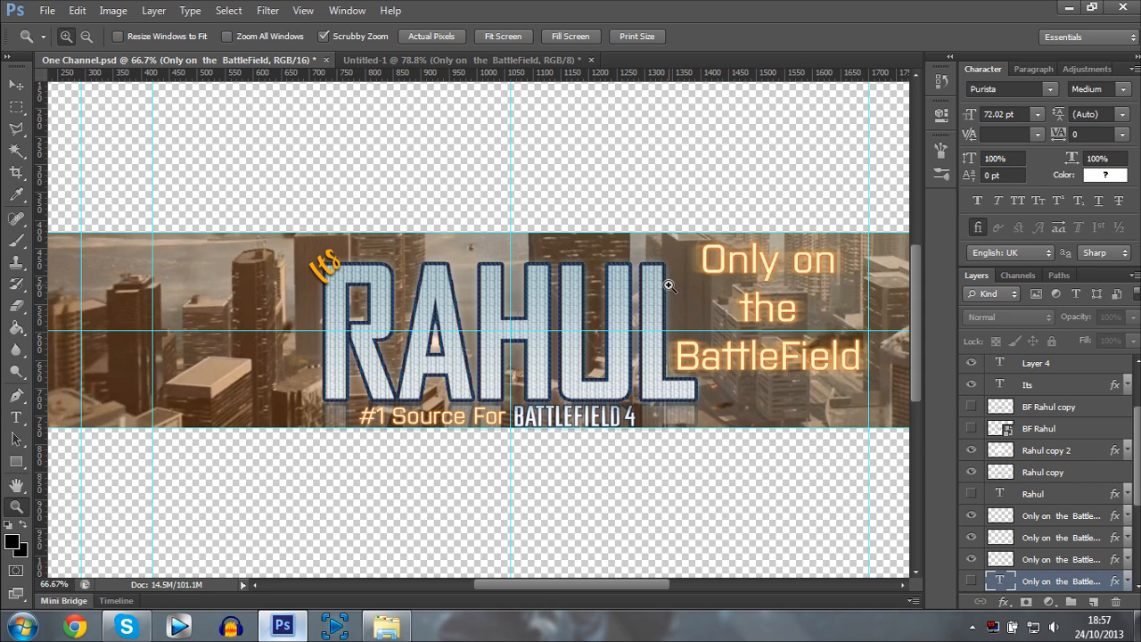